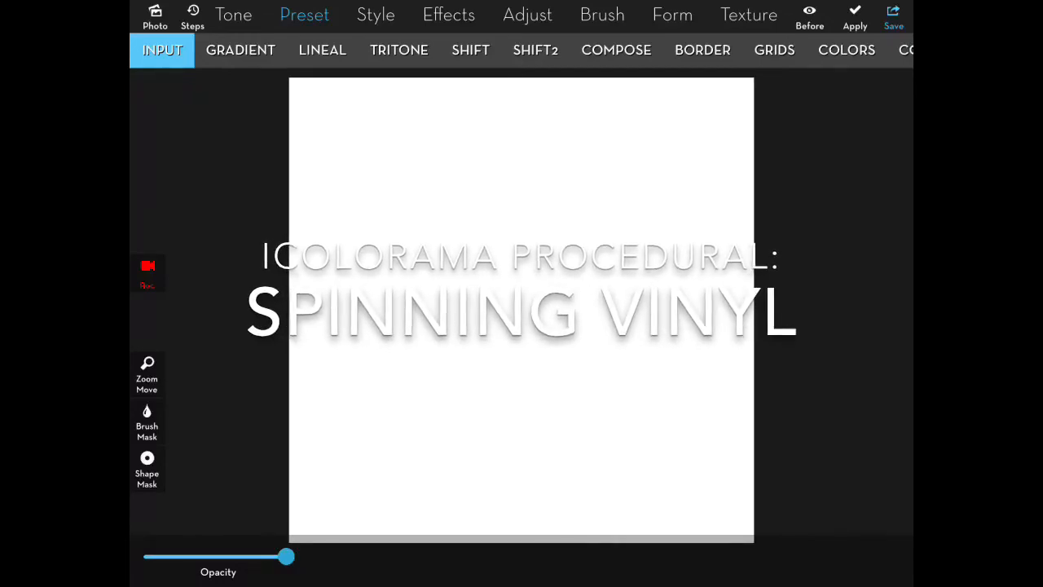
- Fill the blank canvas with a solid muted green from the Gradient preset
left_click(241, 49)
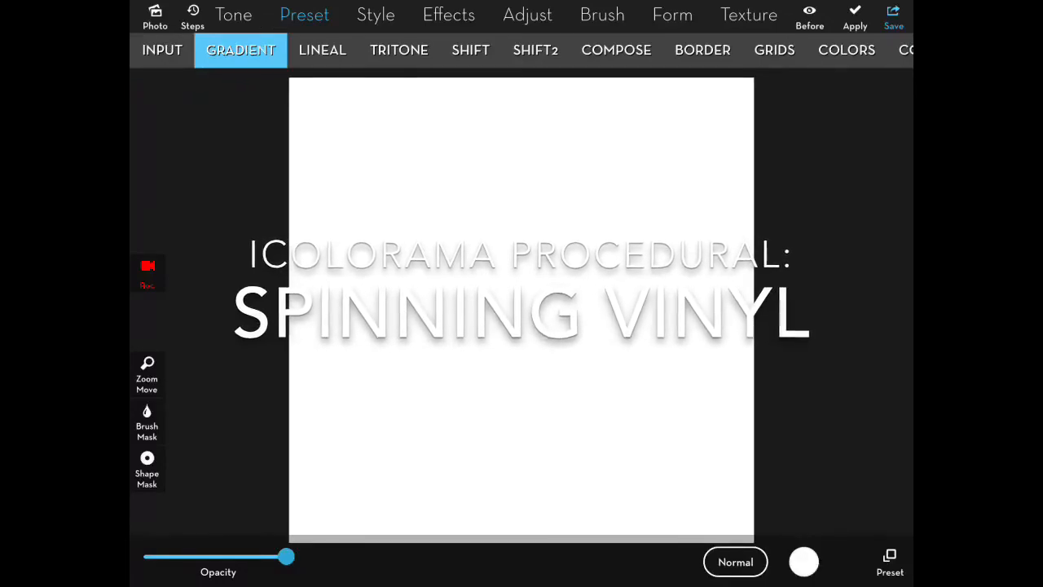
left_click(803, 561)
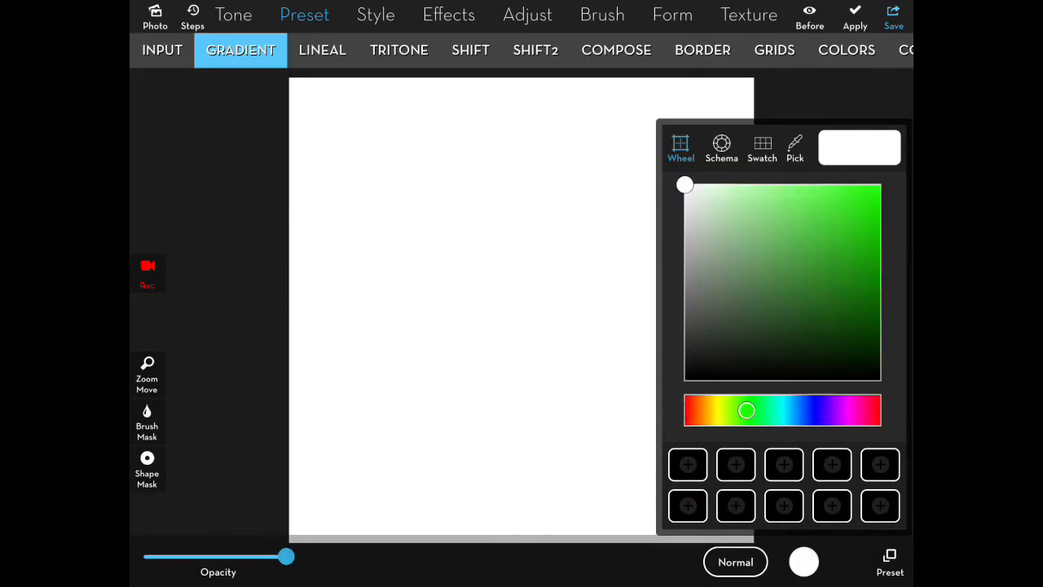
left_click(746, 258)
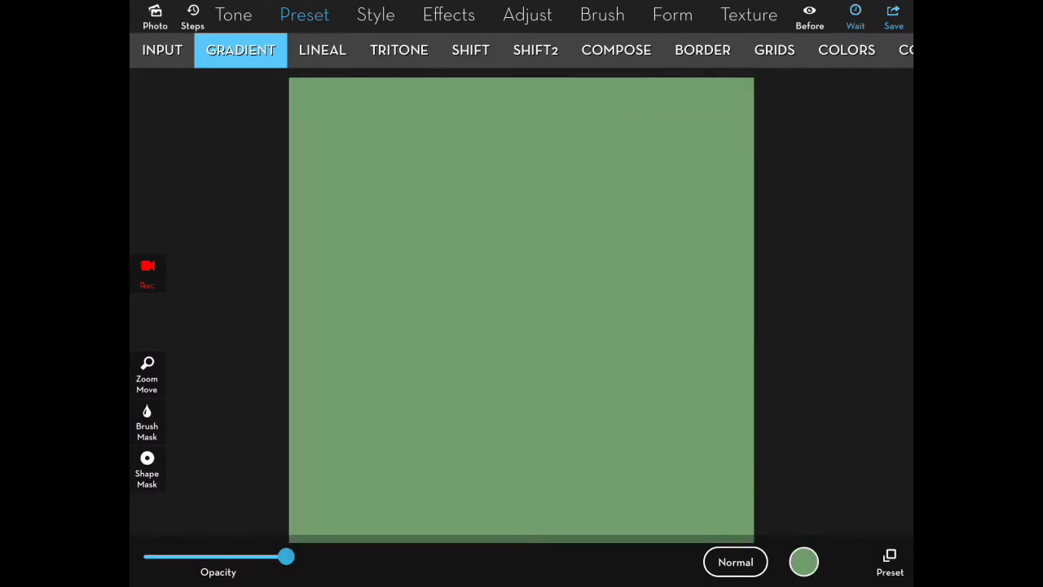
left_click(163, 49)
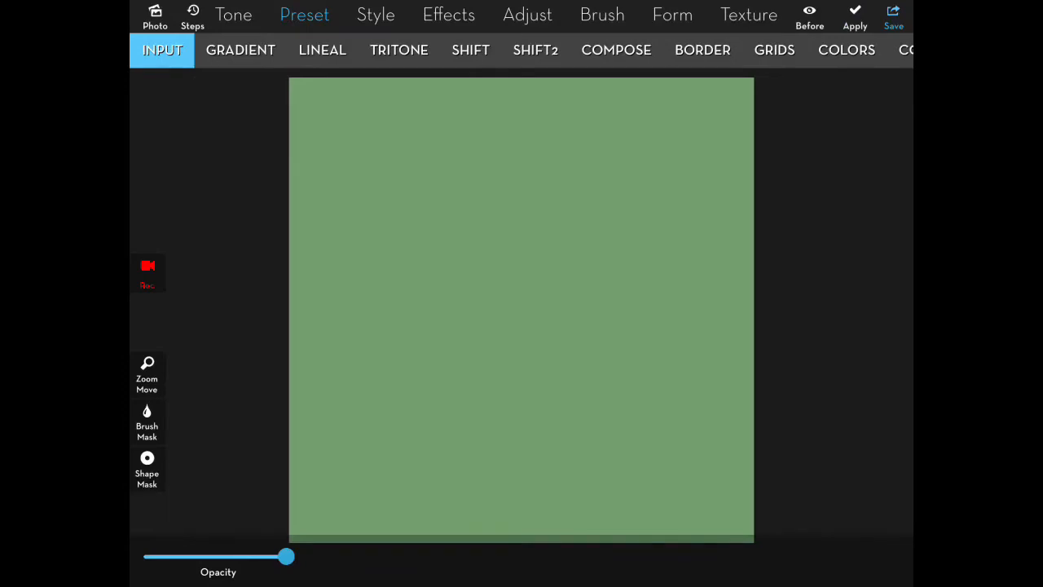
- Add a large black disc using an inverted circular shape mask with blur radius 0
left_click(241, 49)
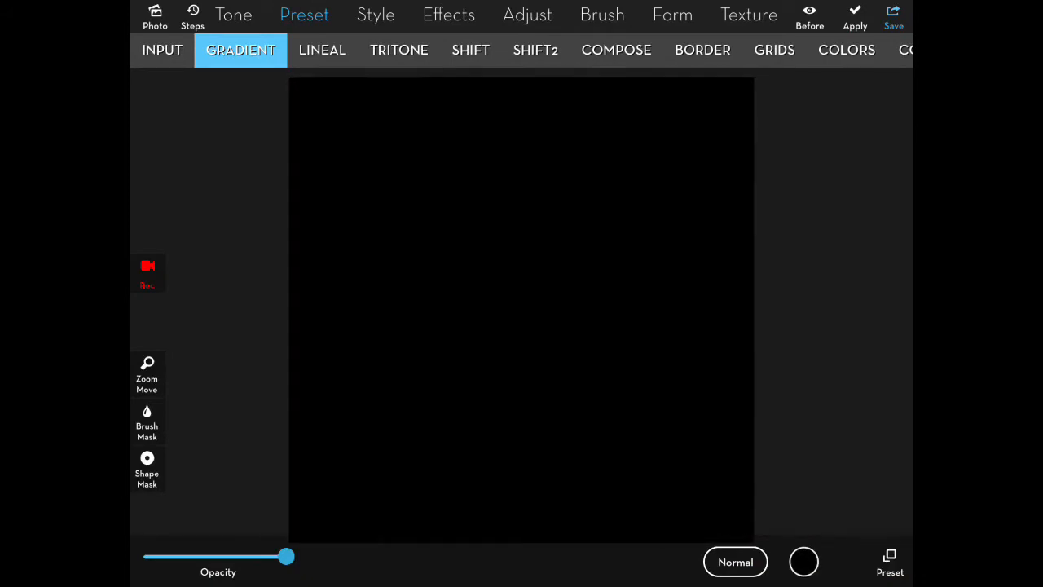
left_click(146, 465)
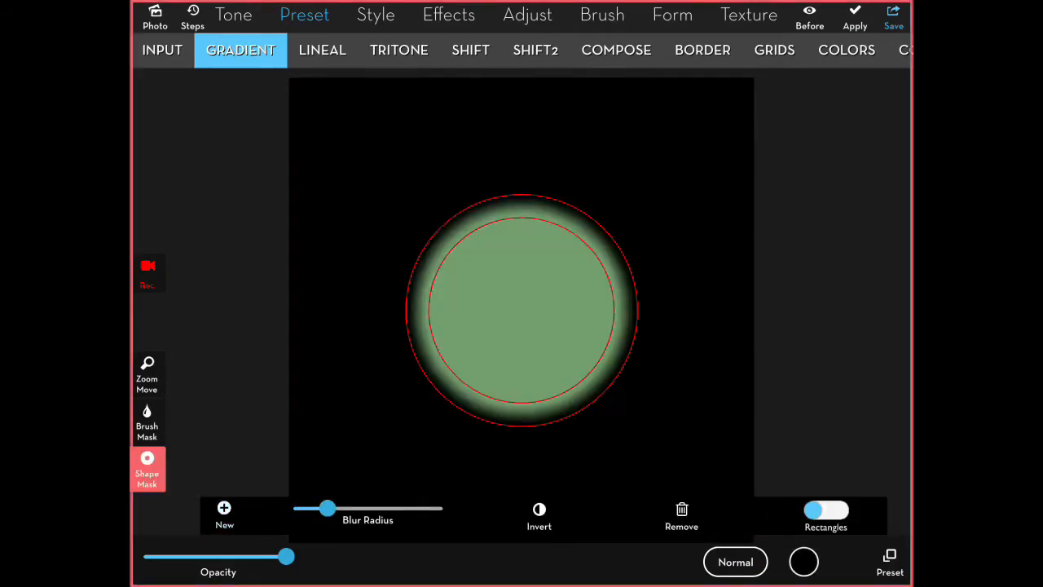
left_click_drag(329, 509, 300, 508)
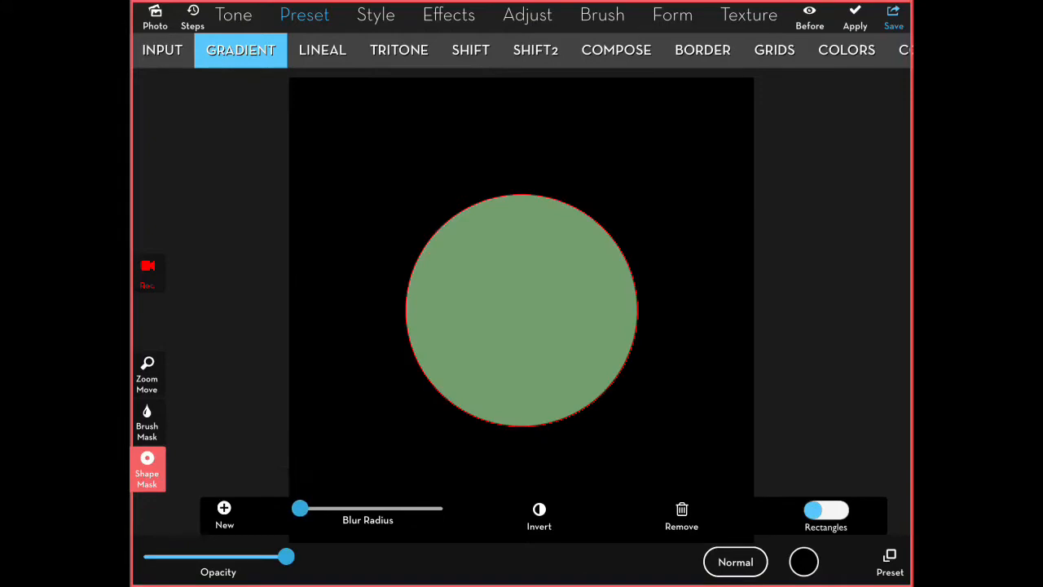
left_click(538, 514)
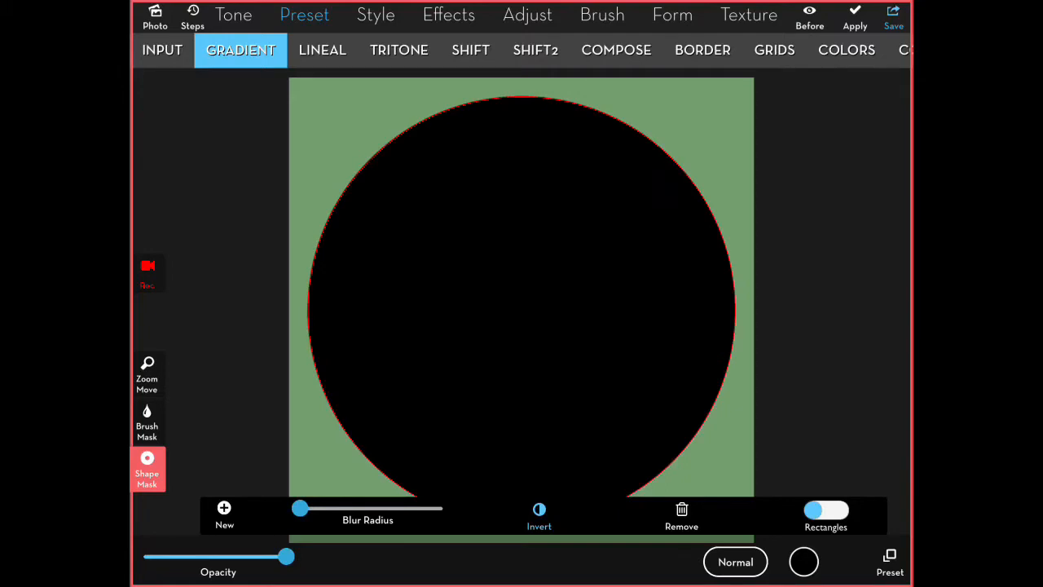
left_click(854, 14)
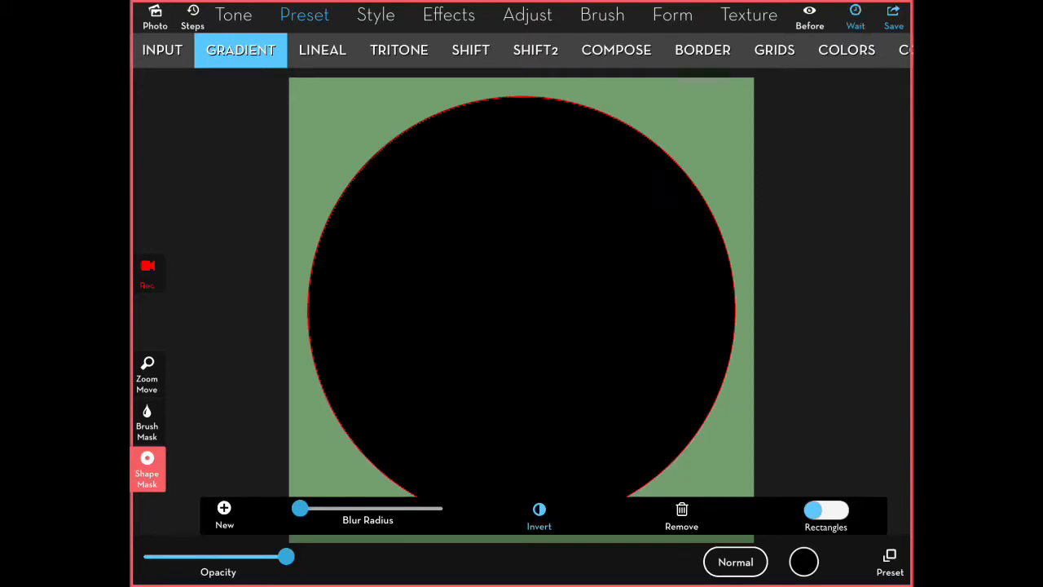
left_click(163, 48)
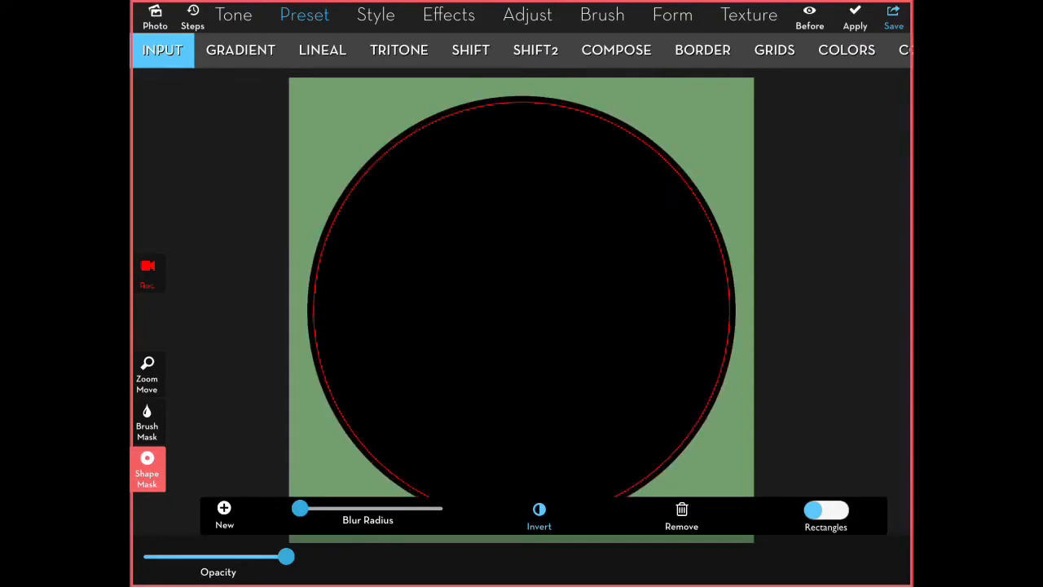
- Texture the black disc with fine speckled Noise and commit it
left_click(450, 15)
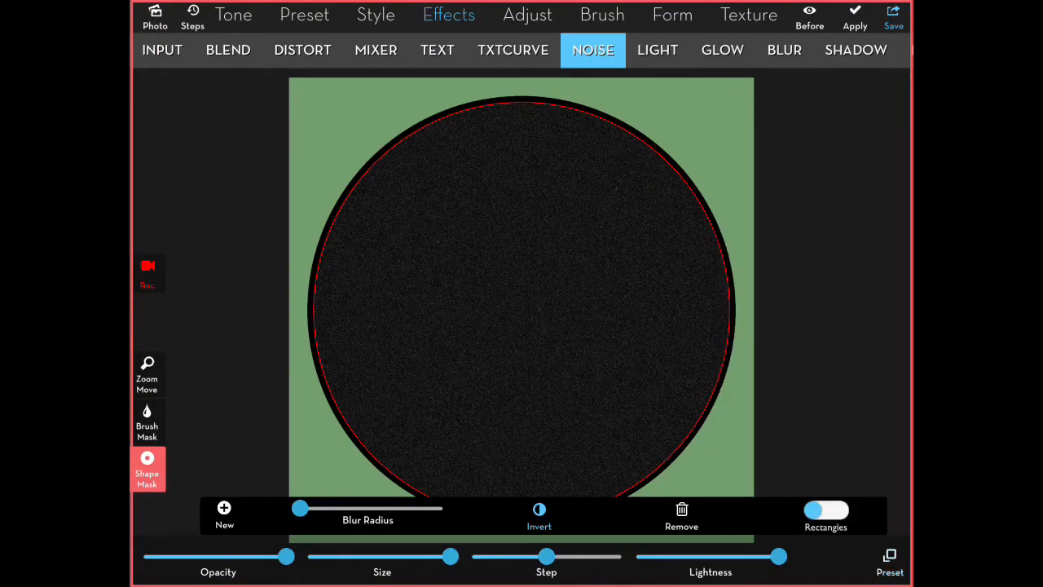
left_click_drag(546, 555, 557, 556)
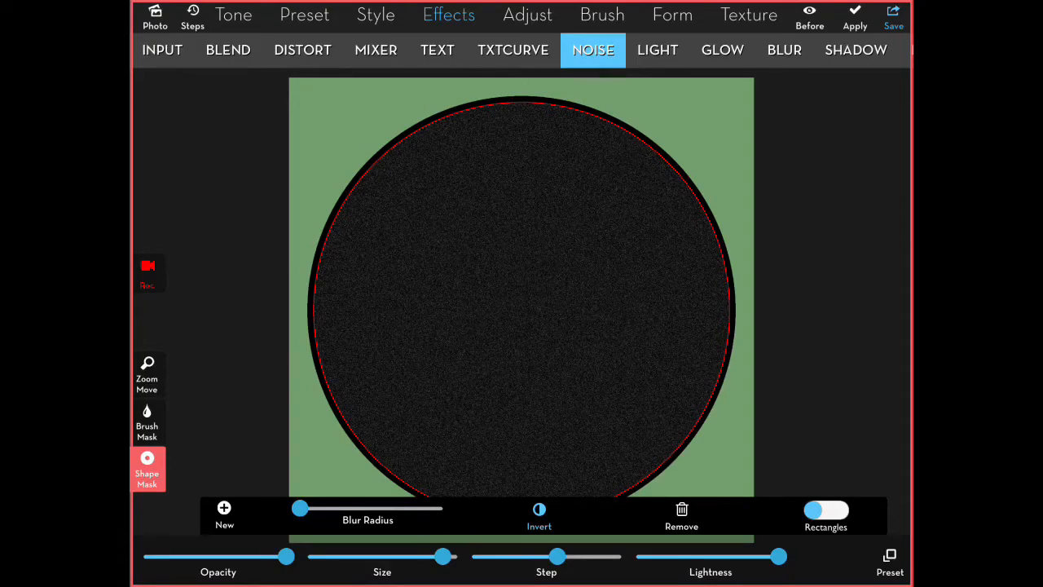
left_click(163, 49)
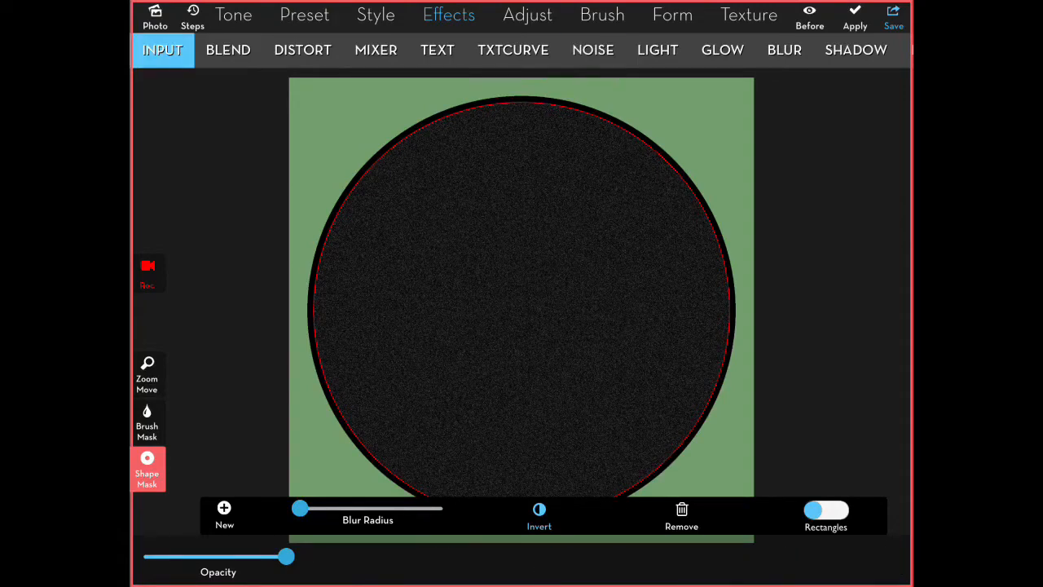
- Apply the radial spin blur preset 8/18 so the grain becomes concentric grooves
left_click(784, 49)
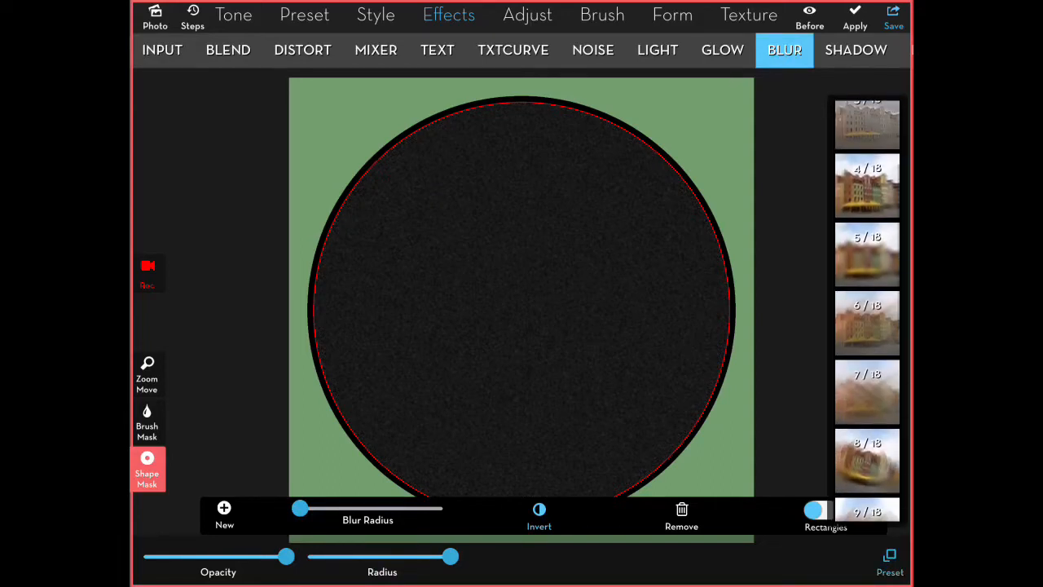
left_click(867, 460)
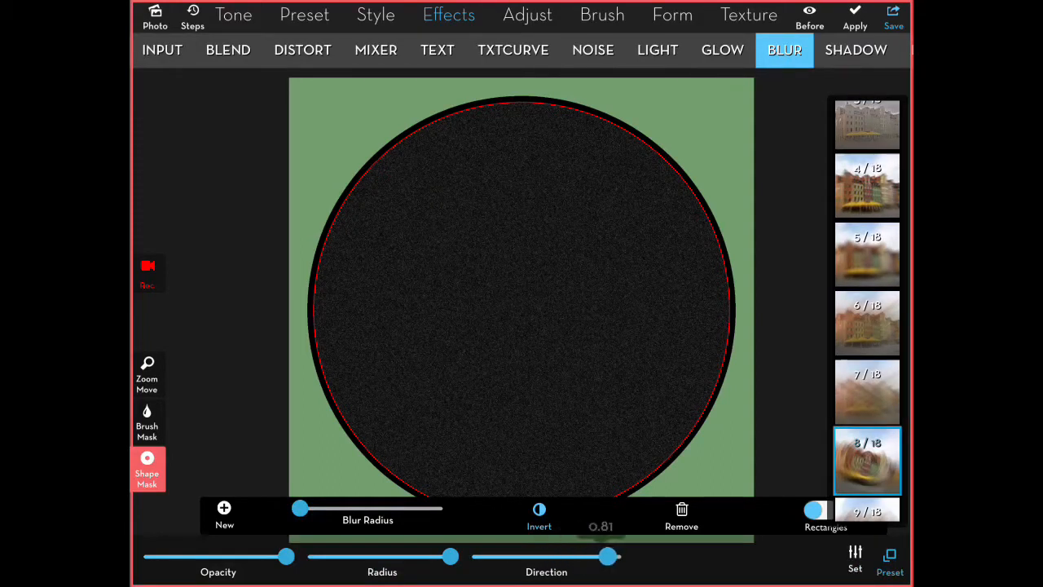
left_click_drag(609, 556, 600, 556)
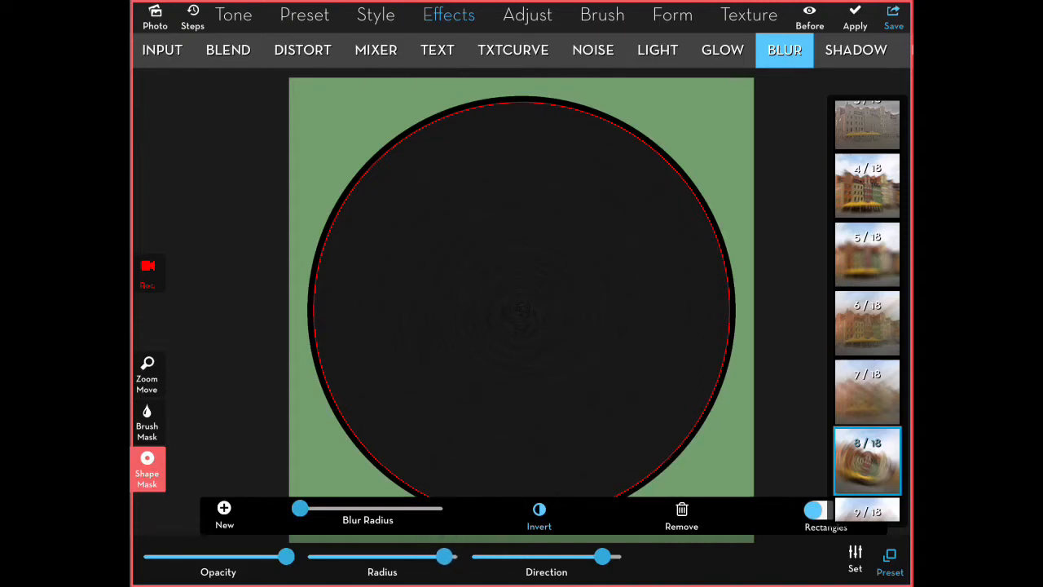
left_click(163, 49)
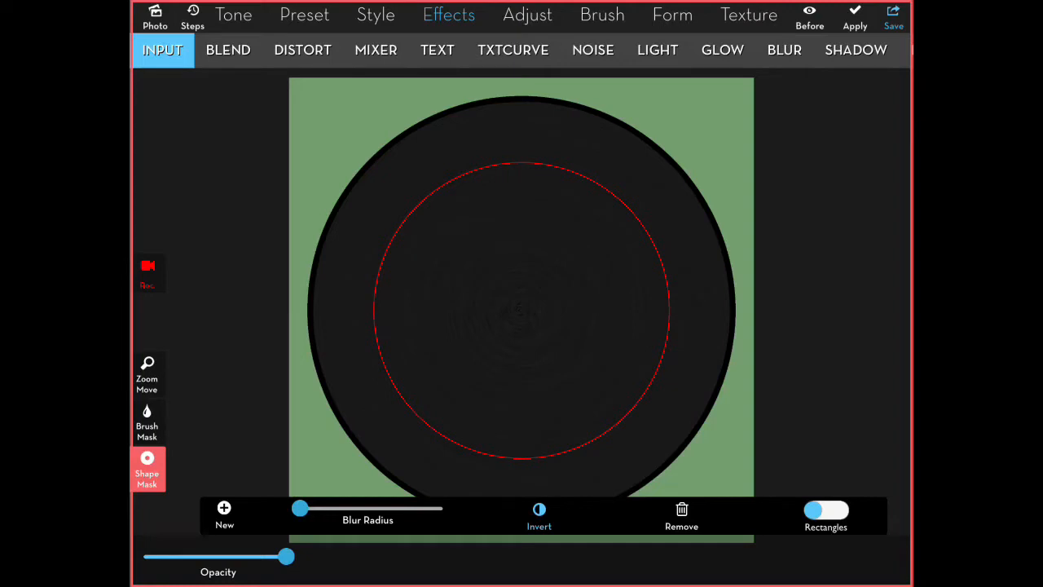
- Fill the smaller centre circle of the record with solid black
left_click(303, 14)
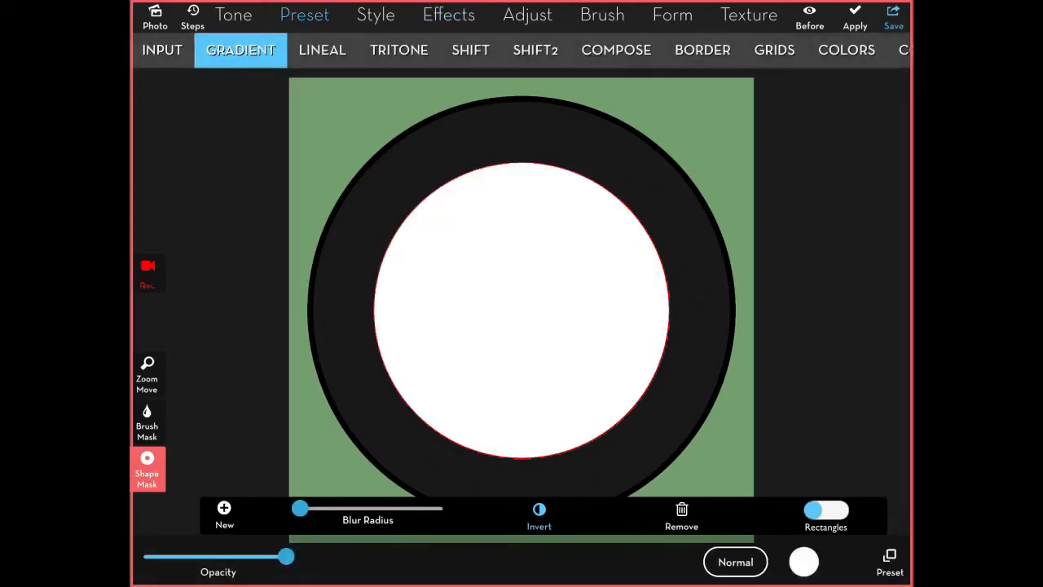
left_click(804, 560)
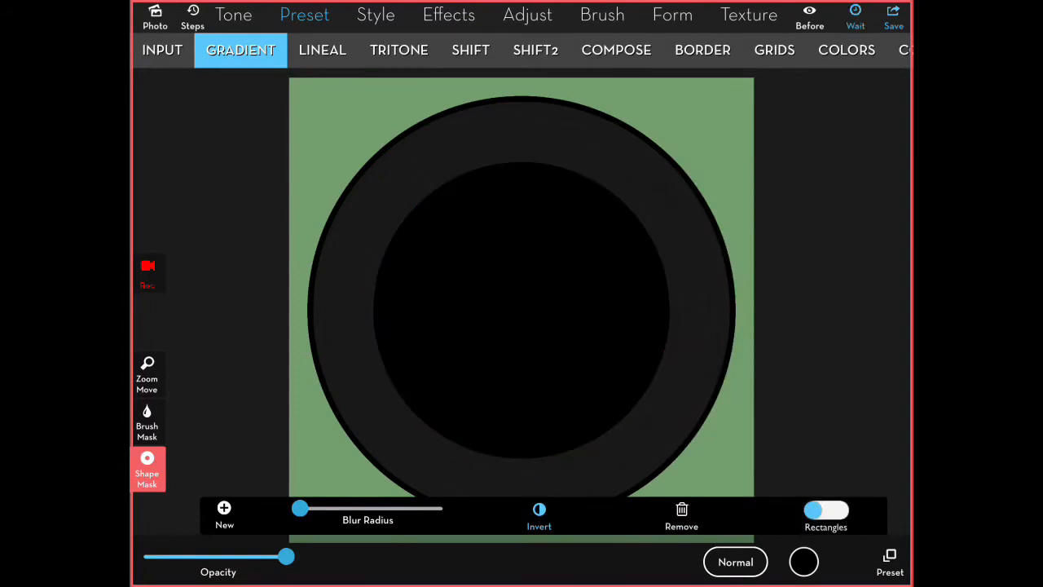
left_click(162, 49)
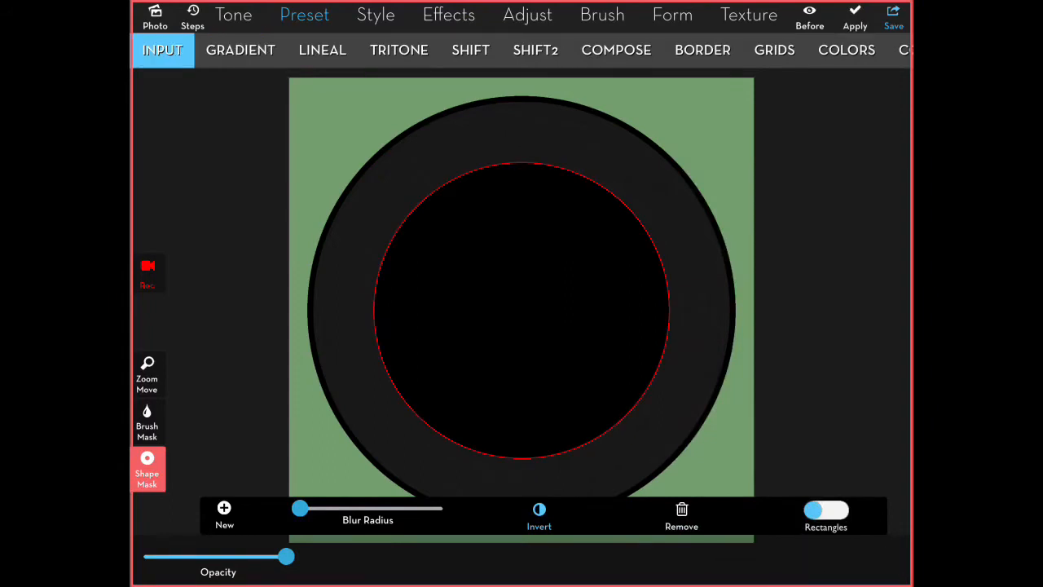
left_click(538, 513)
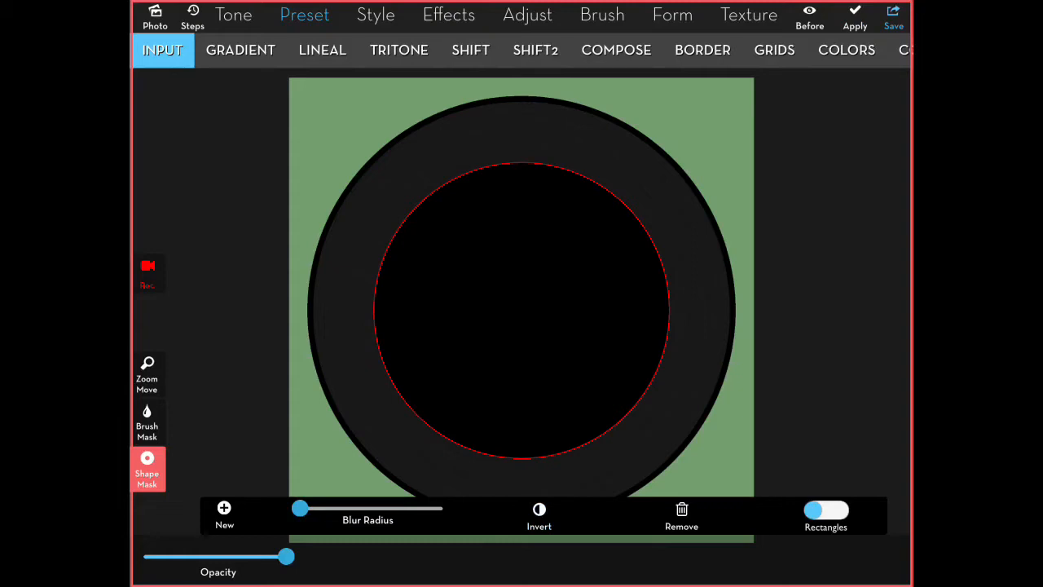
- Brush glossy shine highlights across the grooved outer ring, leaving the centre black
left_click(603, 15)
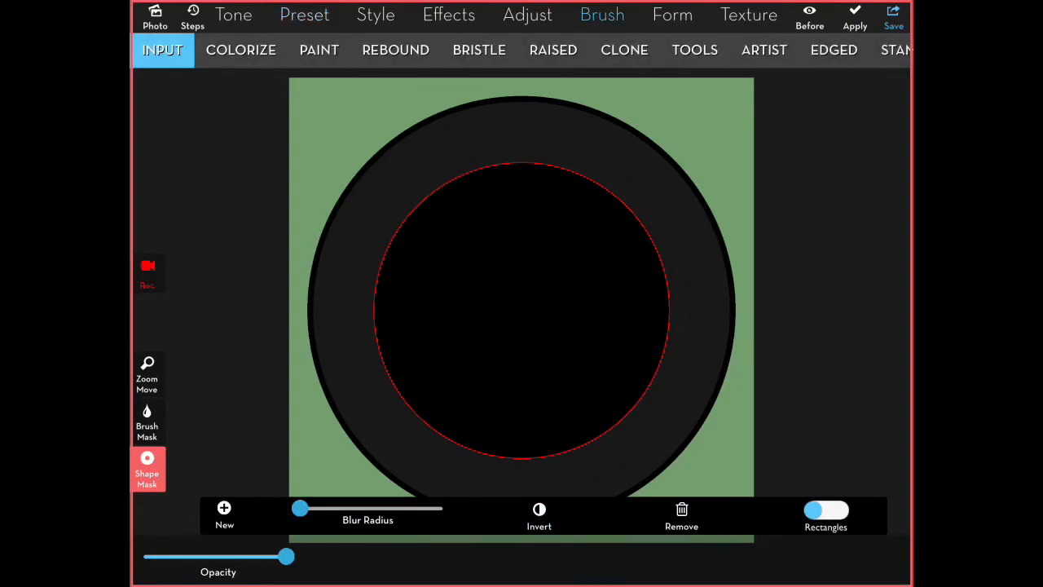
left_click(695, 49)
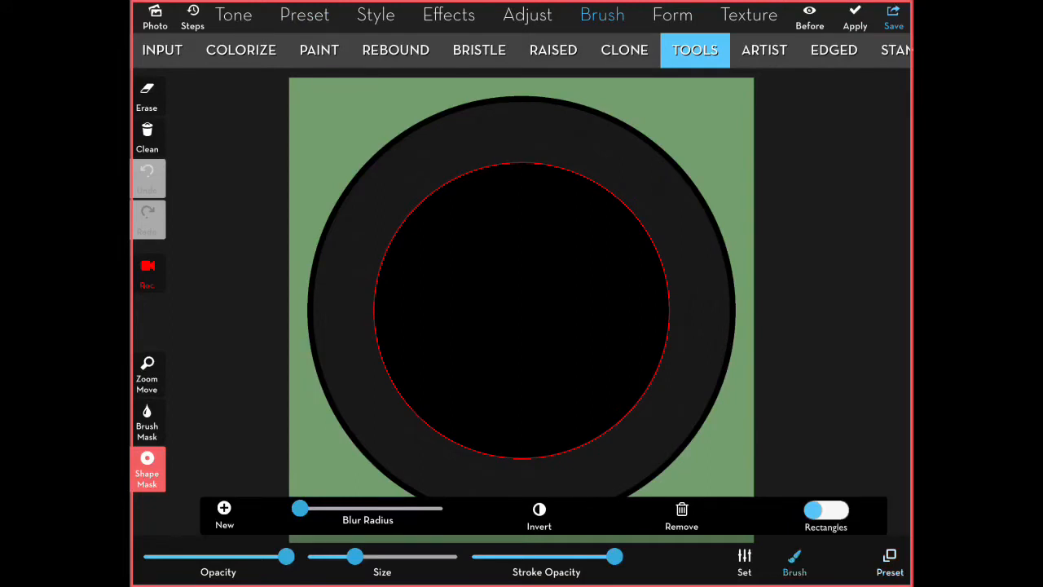
left_click(794, 560)
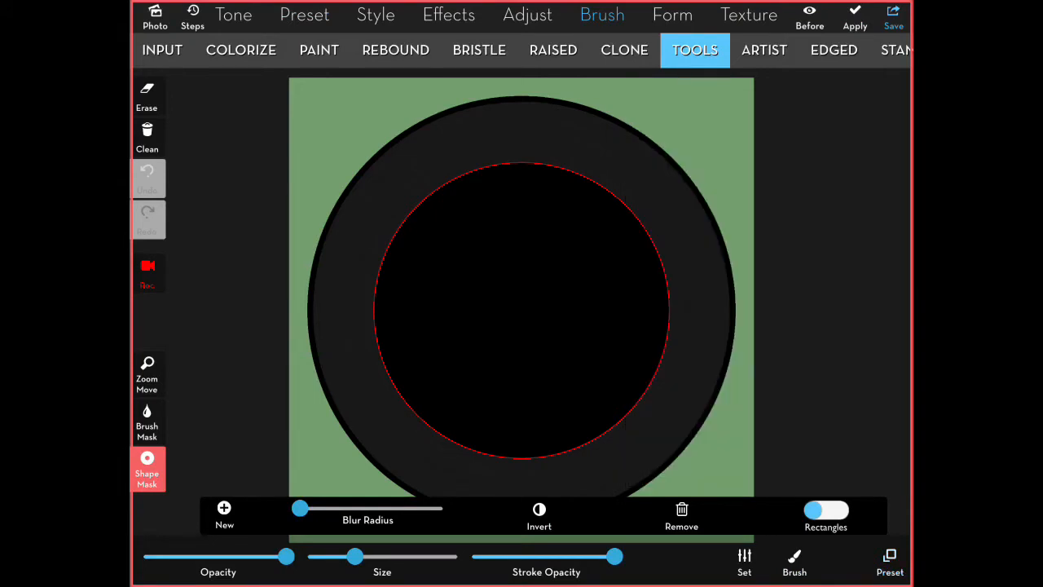
left_click_drag(355, 556, 415, 556)
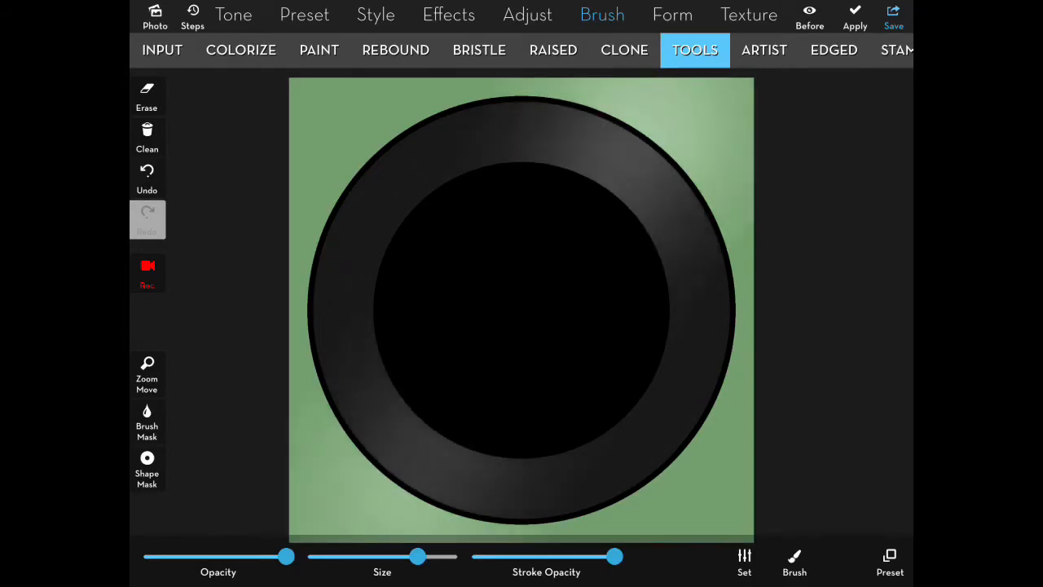
left_click(854, 16)
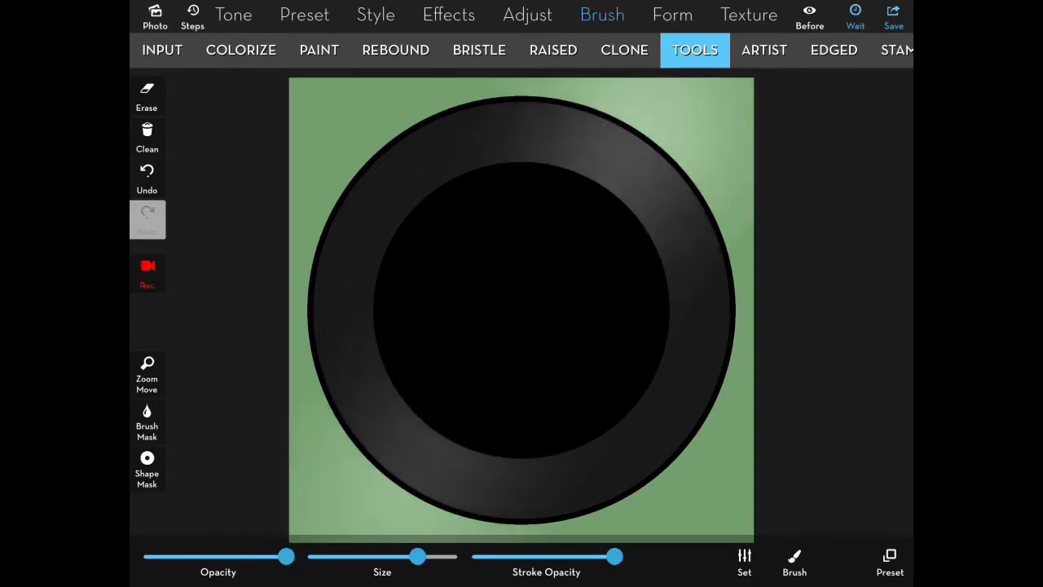
left_click(163, 49)
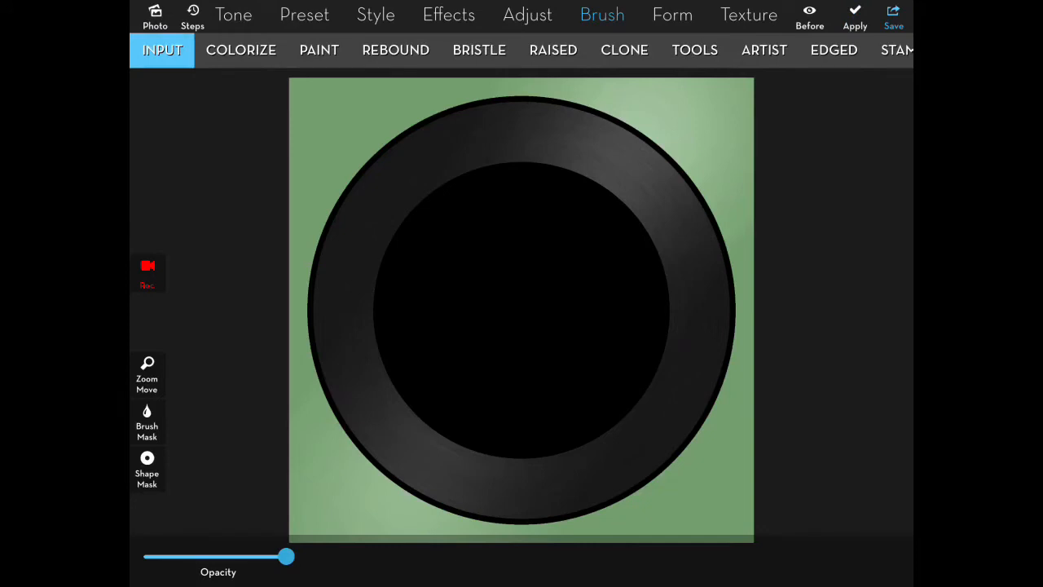
- Mask a circular label area and fill it with a blue-to-orange radial gradient
left_click(147, 469)
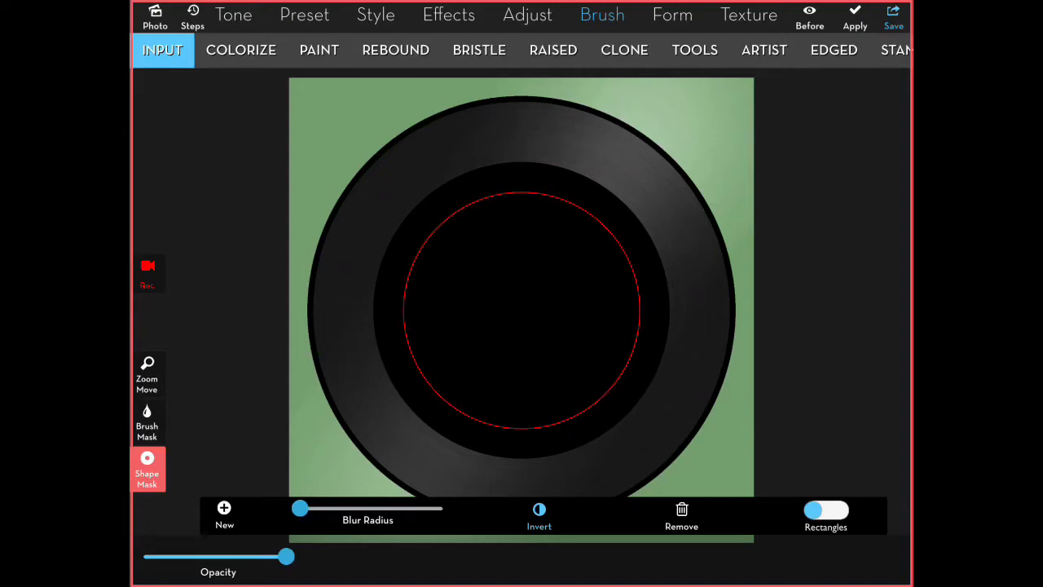
left_click(303, 15)
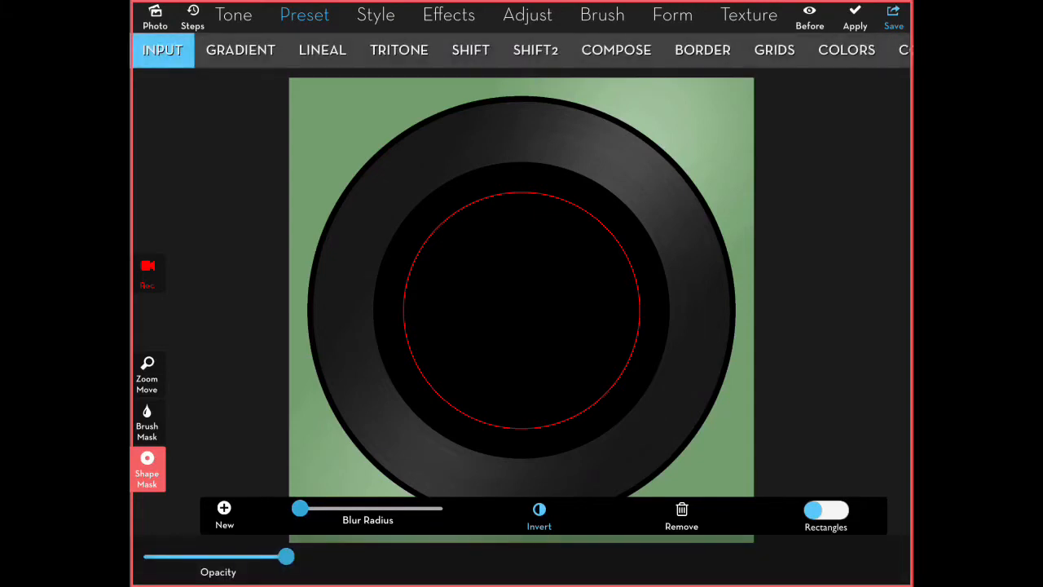
left_click(241, 49)
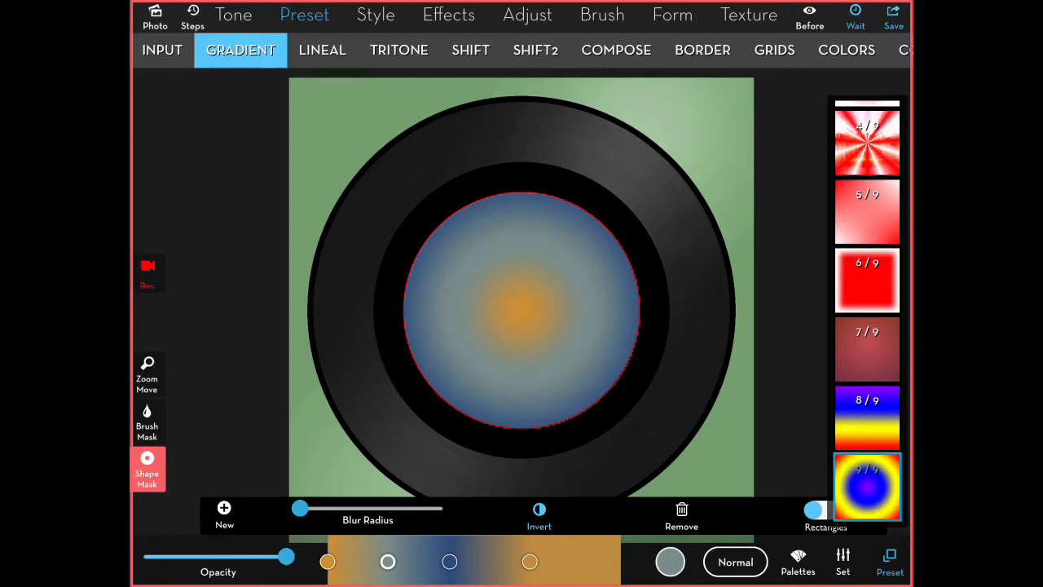
left_click(163, 49)
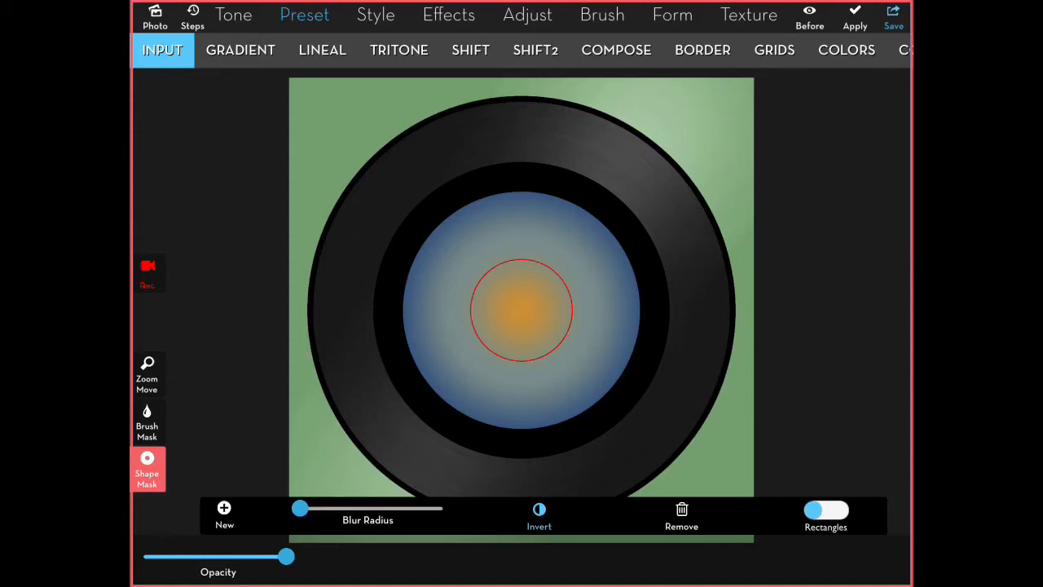
- Fill a small central circle with the background green to form the spindle hole
left_click(242, 48)
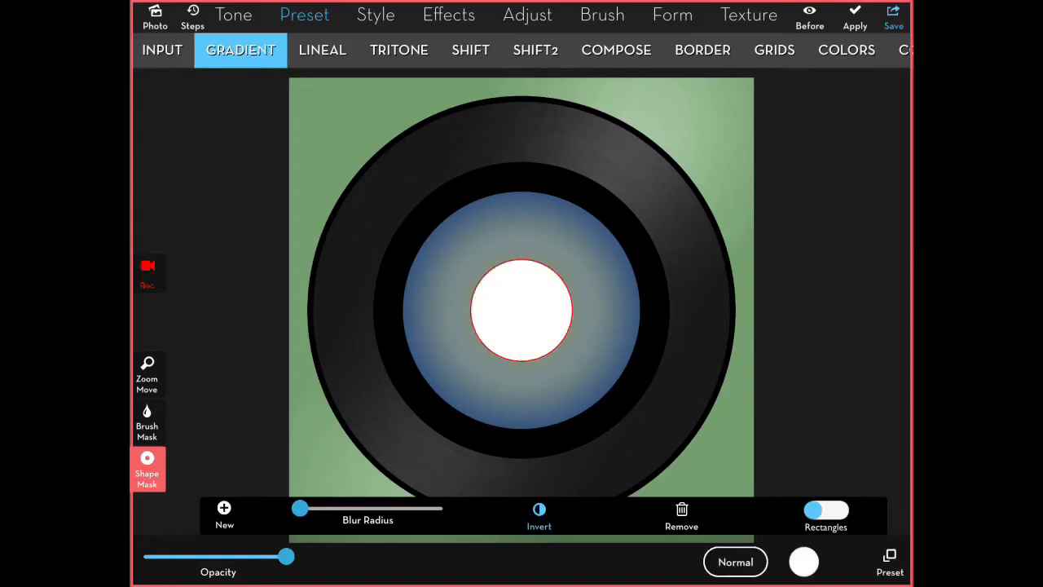
left_click(803, 561)
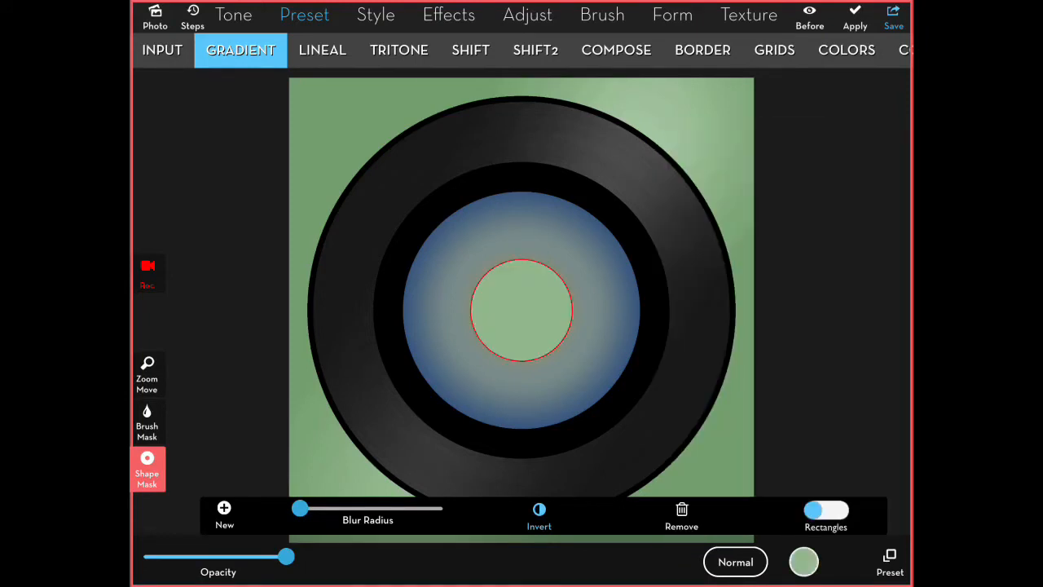
left_click(162, 49)
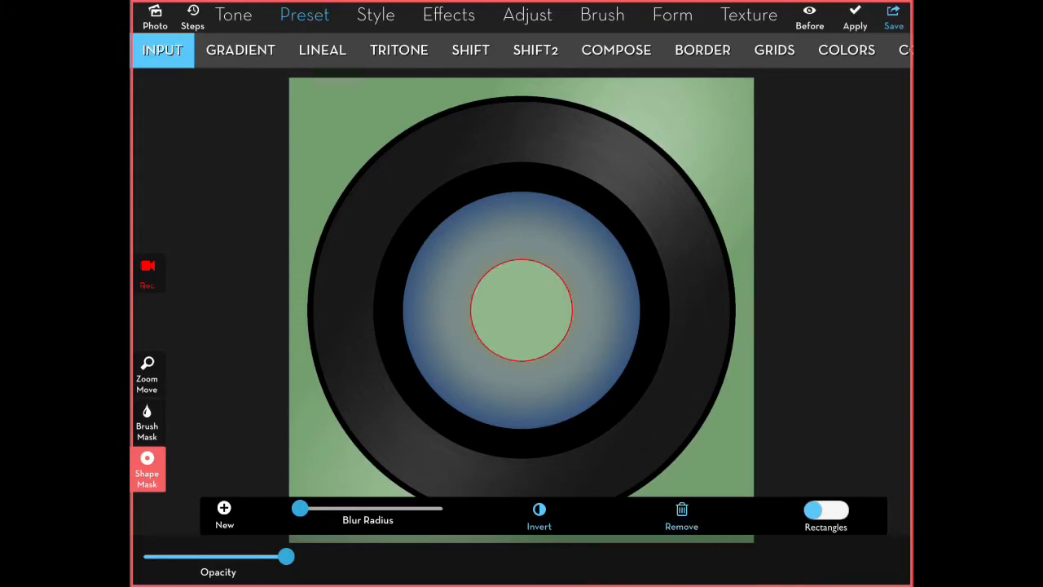
left_click_drag(300, 508, 326, 508)
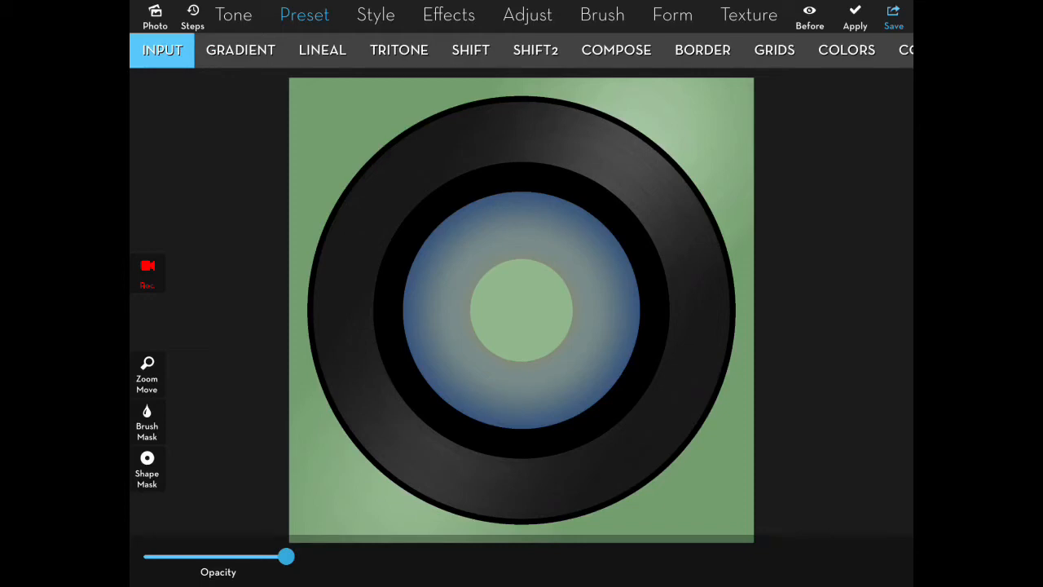
left_click(450, 14)
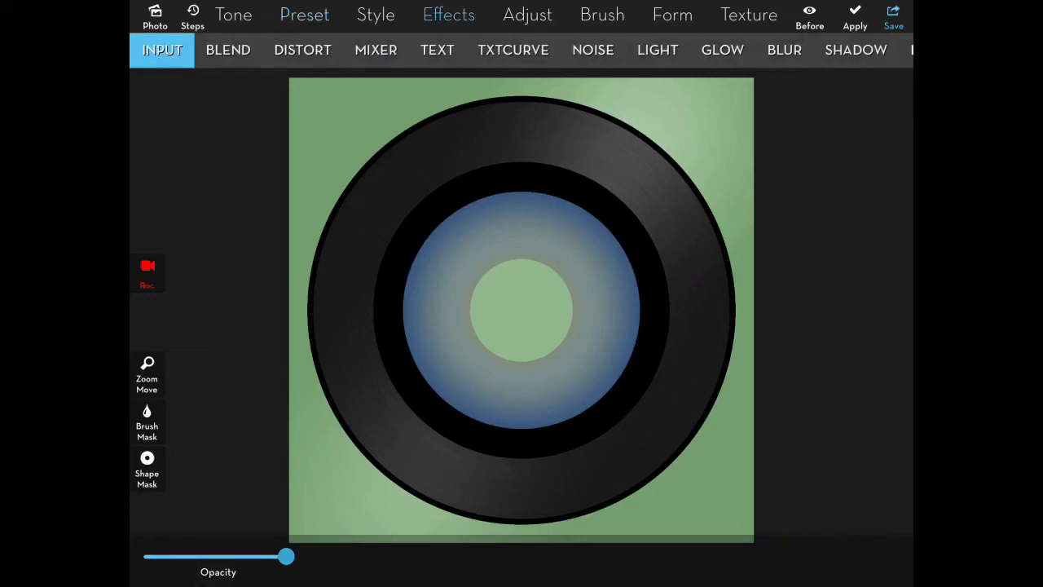
- Blend the imported yellow 45 adapter photo into the hole, dropping its white background
left_click(228, 49)
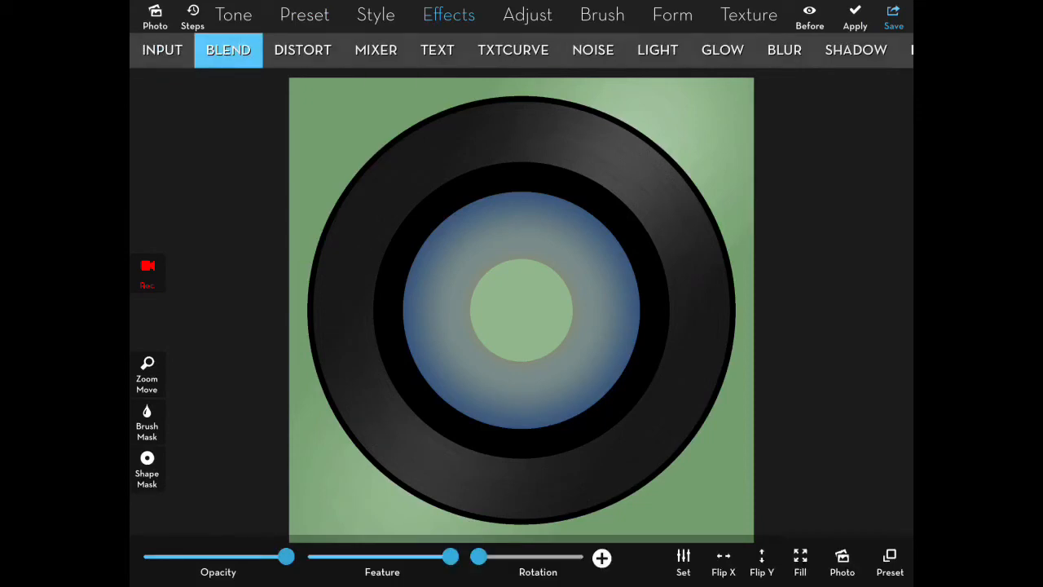
left_click(841, 563)
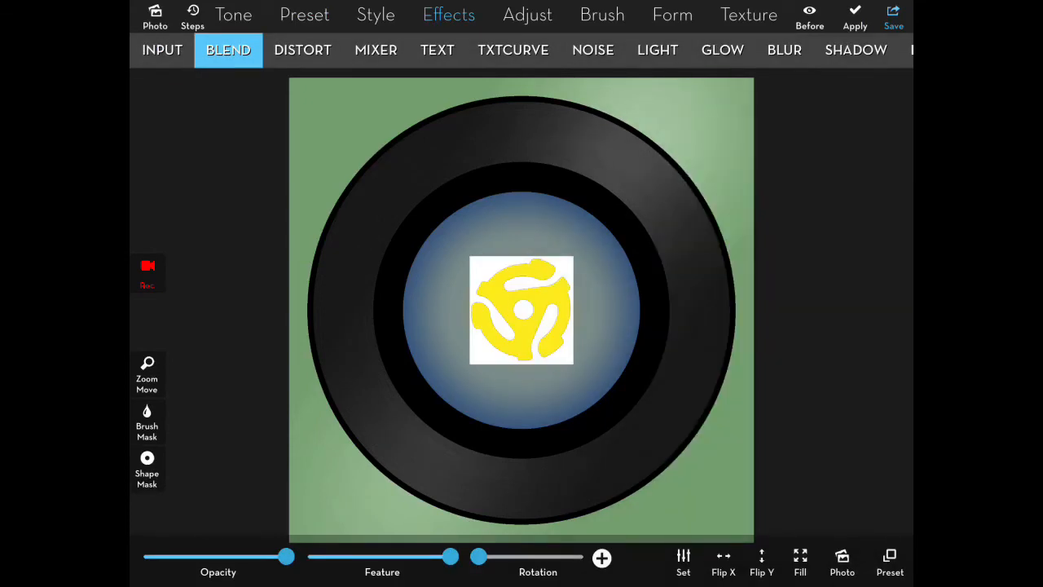
left_click(683, 562)
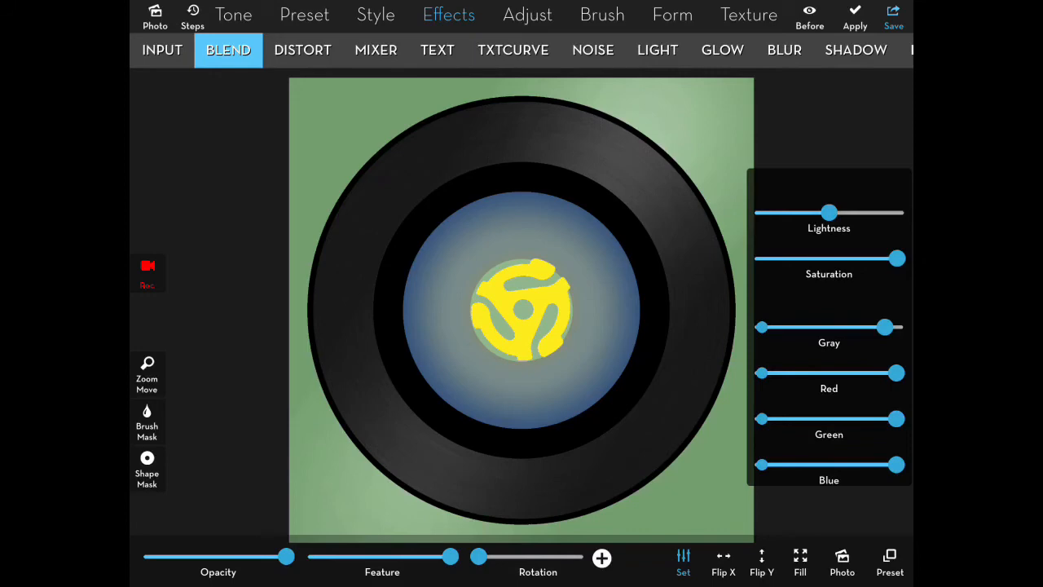
left_click(147, 375)
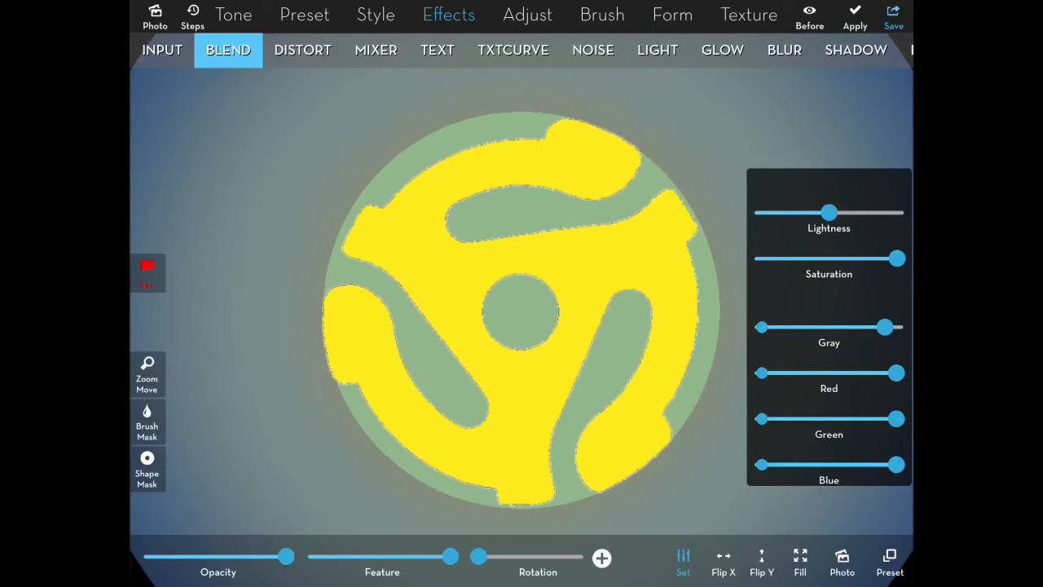
left_click(163, 49)
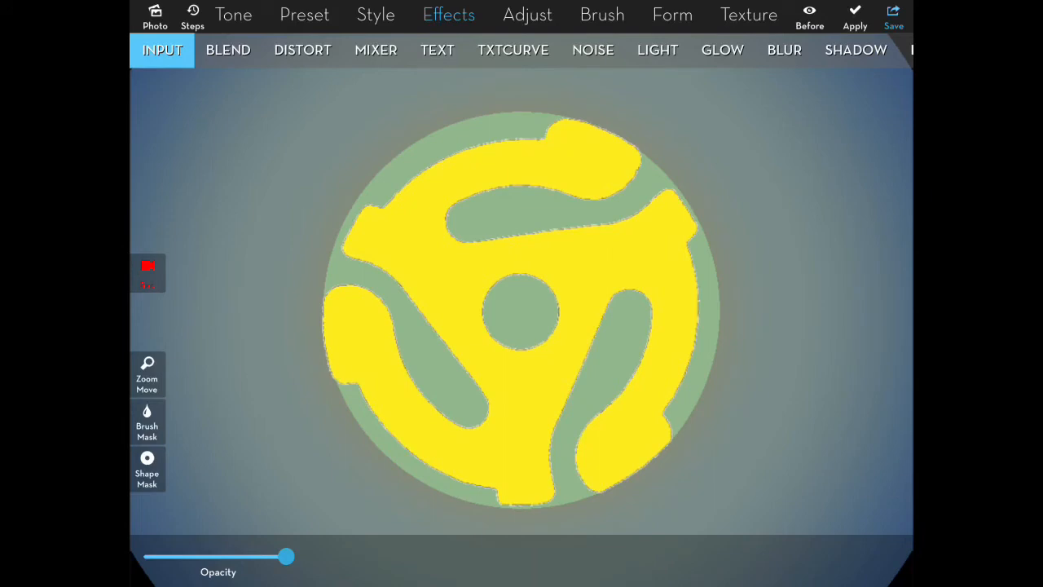
left_click(147, 373)
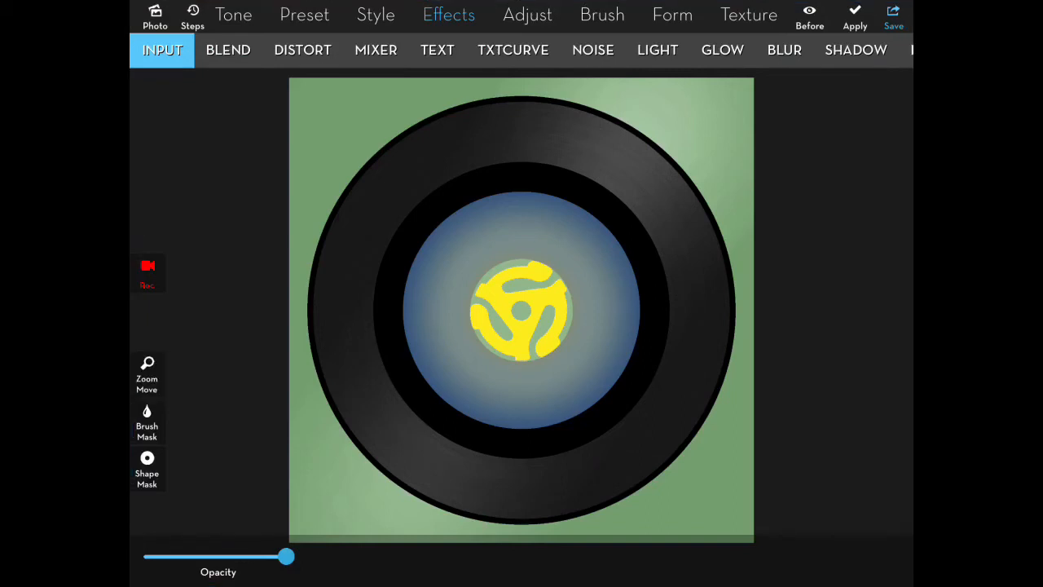
- Brush solid white over the green gaps around the adapter's spokes
left_click(303, 15)
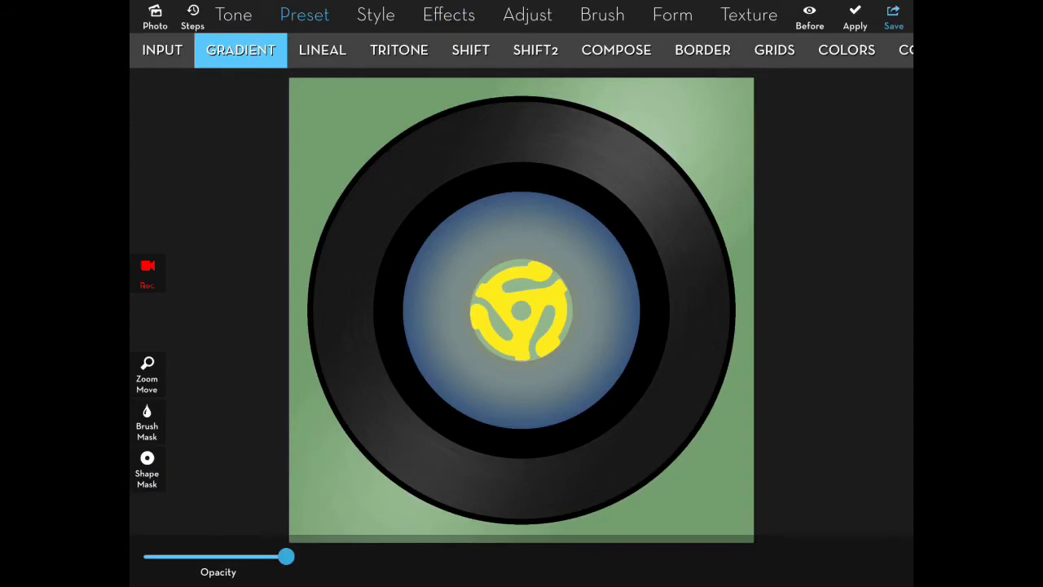
left_click(146, 421)
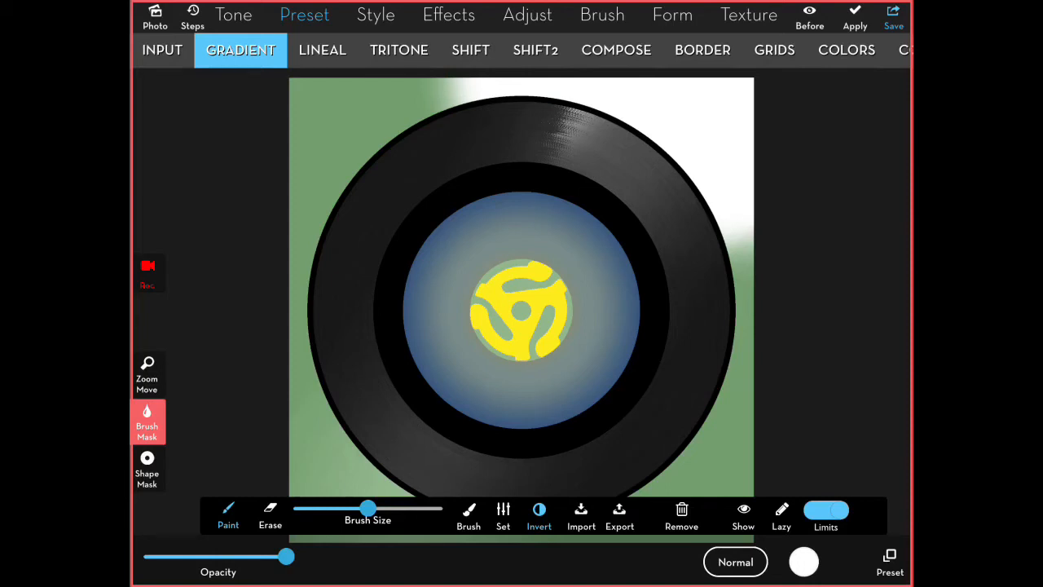
left_click(743, 516)
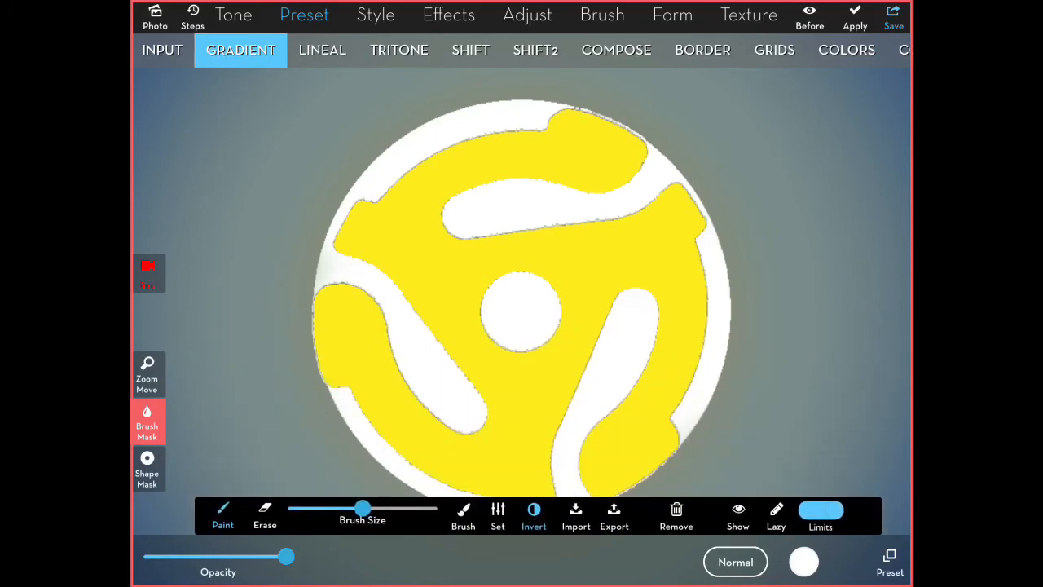
- Fill the adapter centre with a black Gradient preset through the brush mask and view the full record
left_click(163, 49)
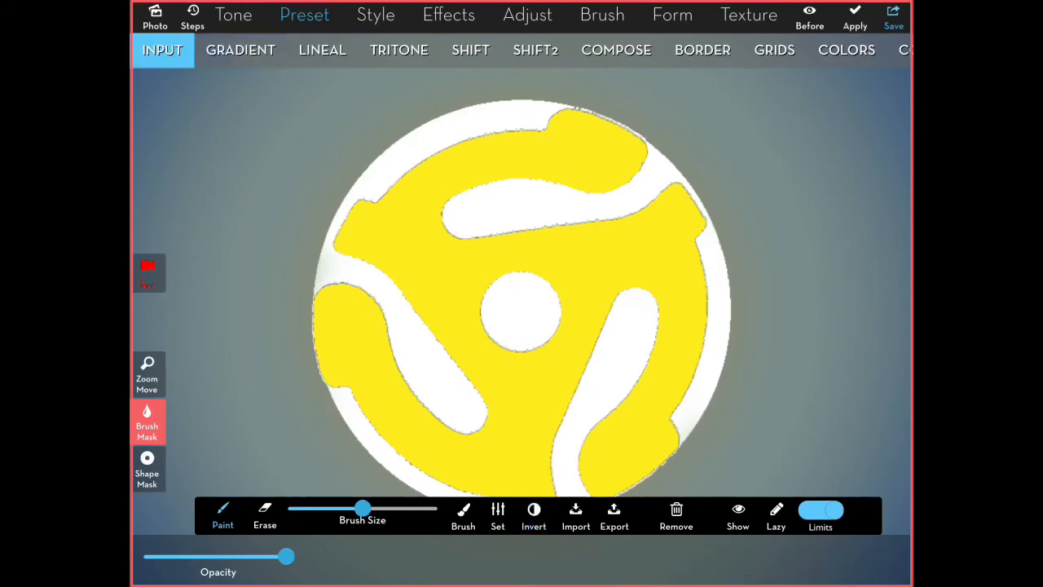
left_click(241, 49)
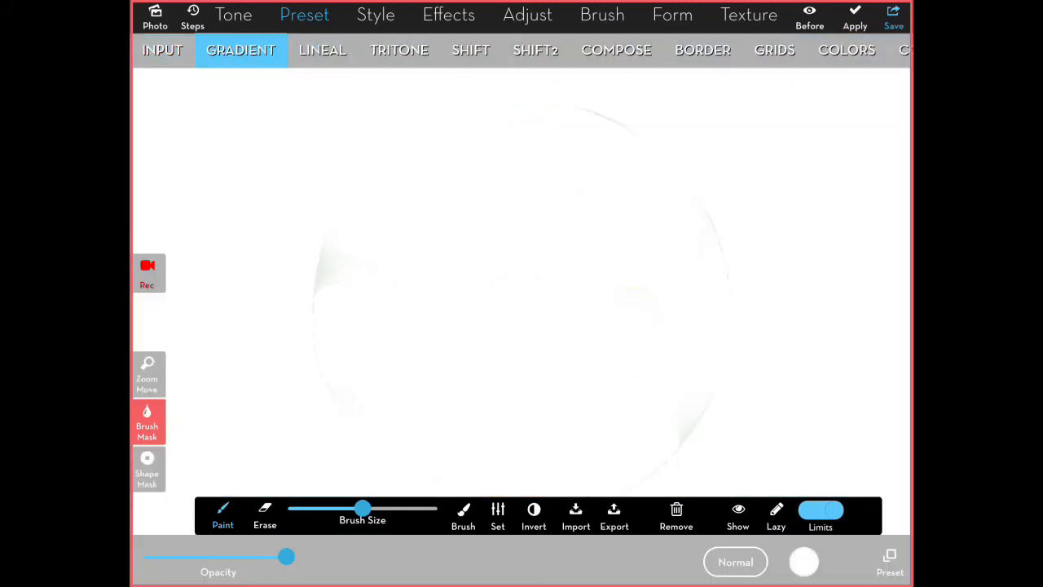
left_click(804, 560)
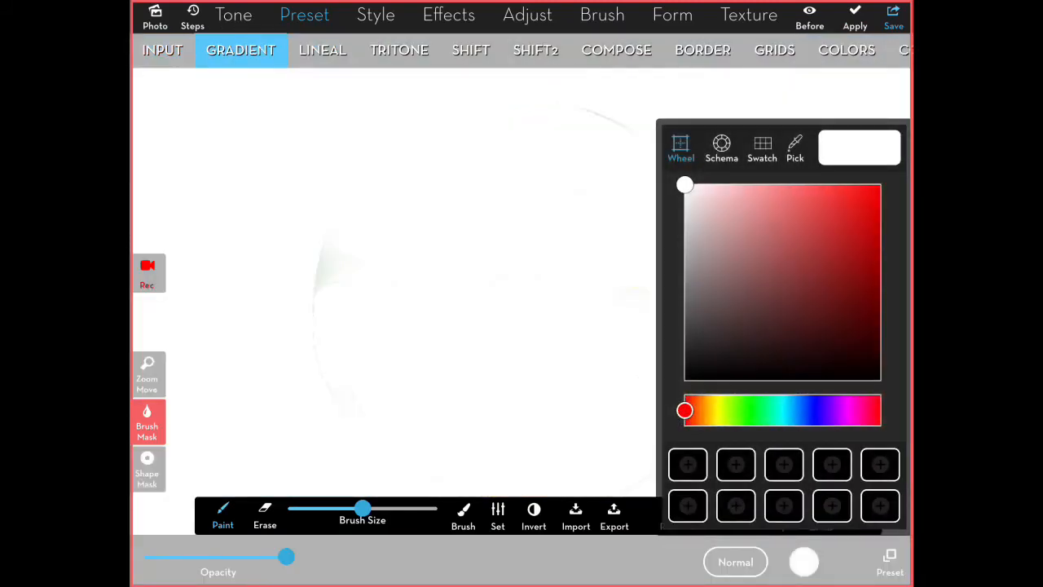
left_click(880, 381)
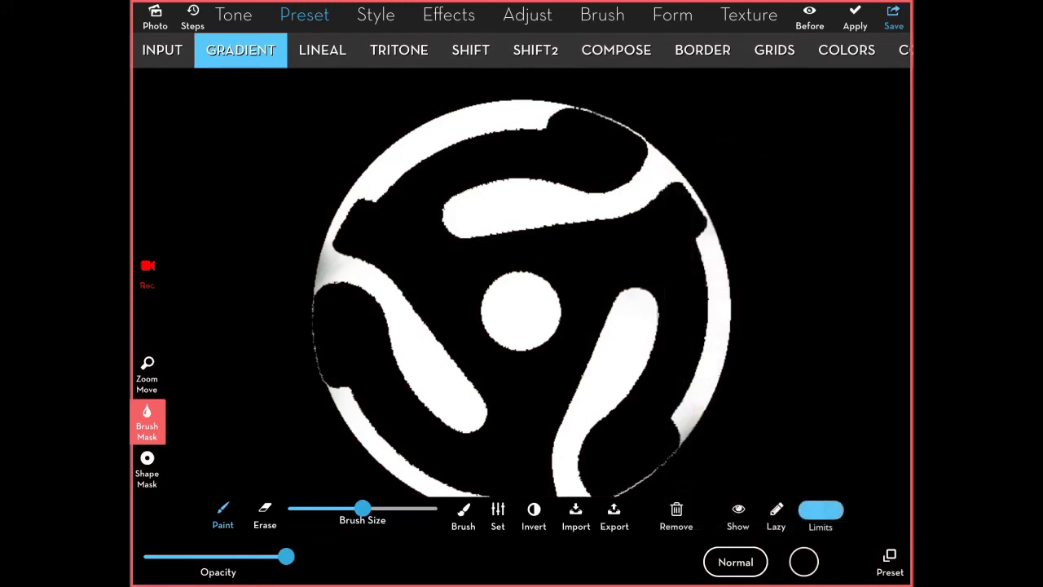
left_click(147, 375)
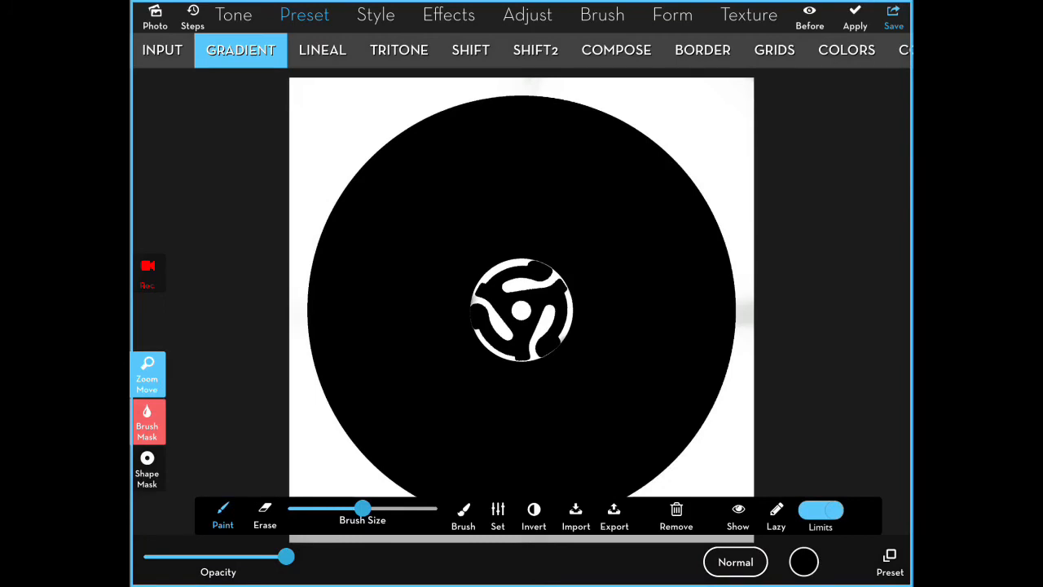
left_click(893, 15)
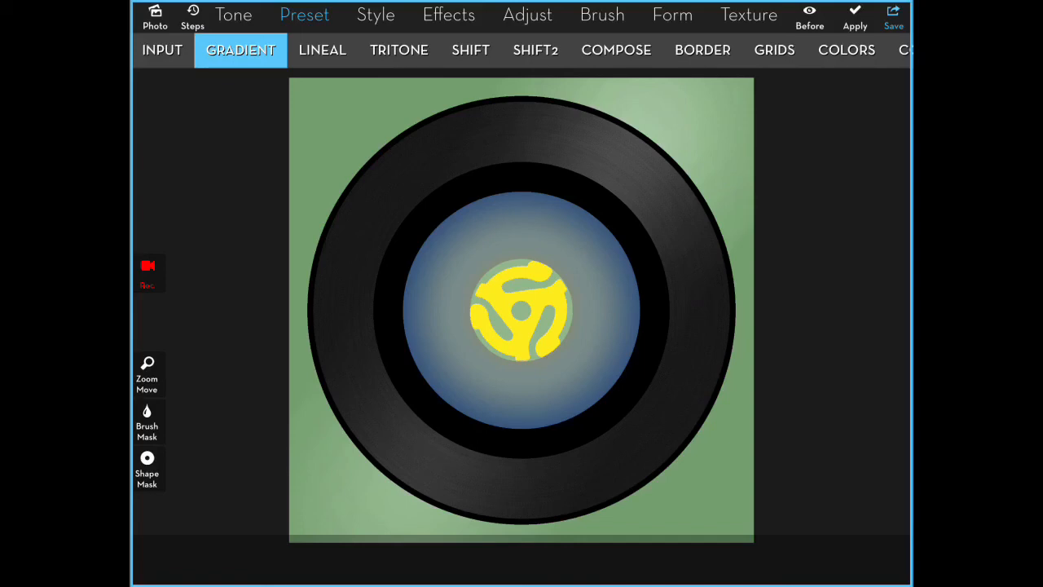
- Bring the grey fabric texture photo from the albums into Effects Blend beneath the record picture
left_click(448, 14)
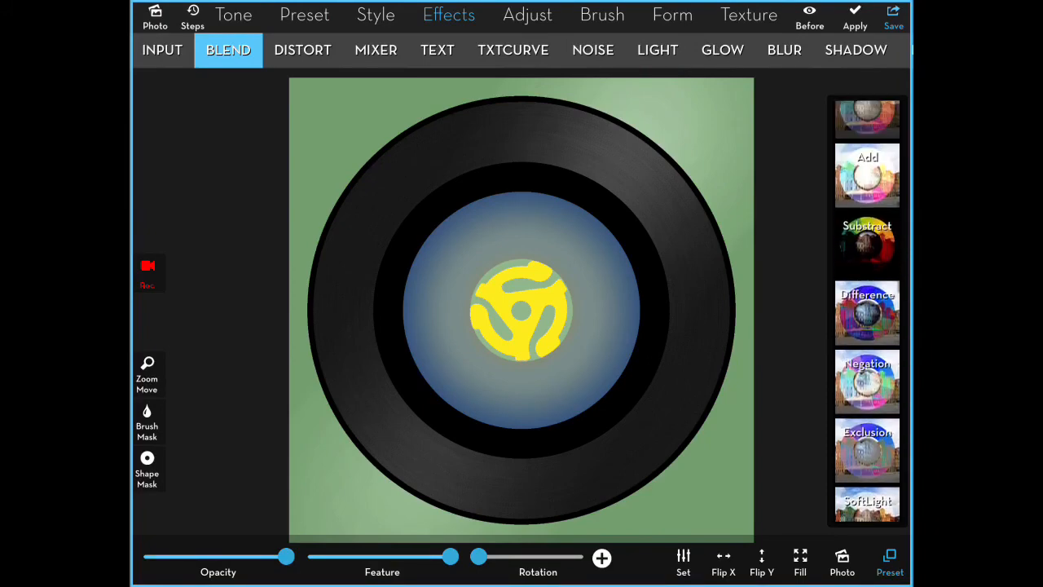
left_click(841, 562)
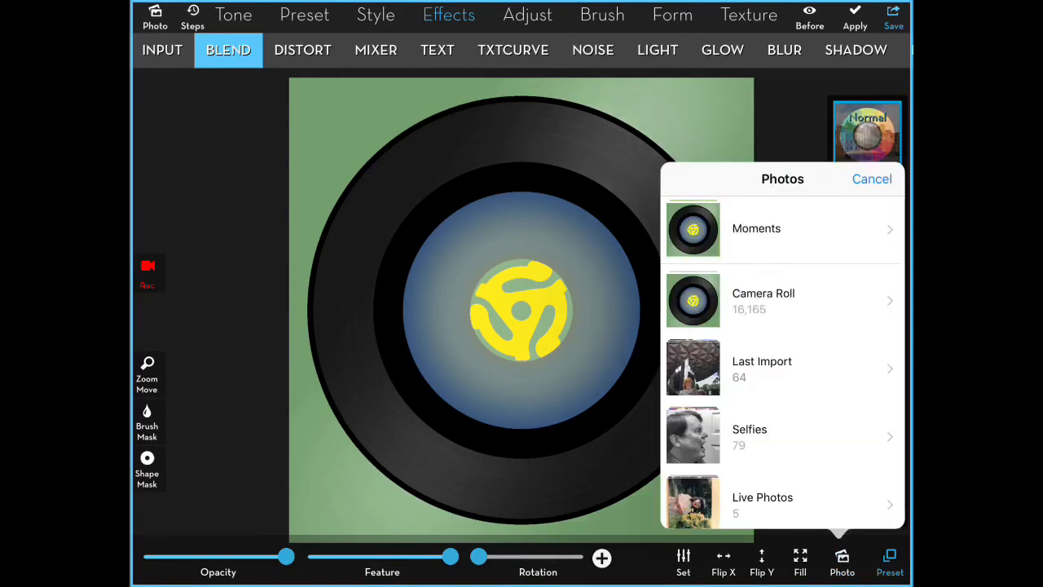
scroll("down", 3)
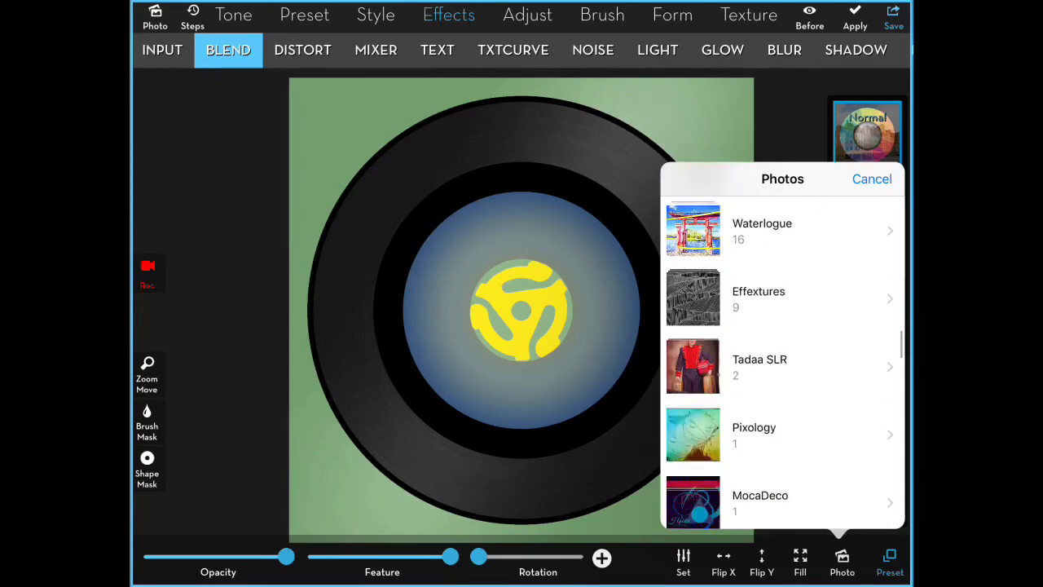
left_click(758, 297)
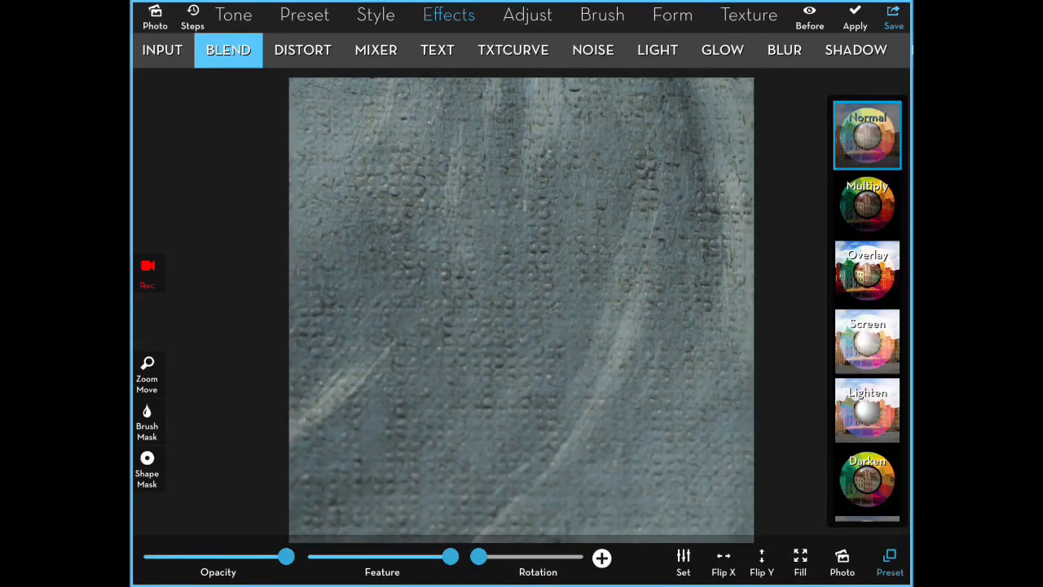
left_click(163, 49)
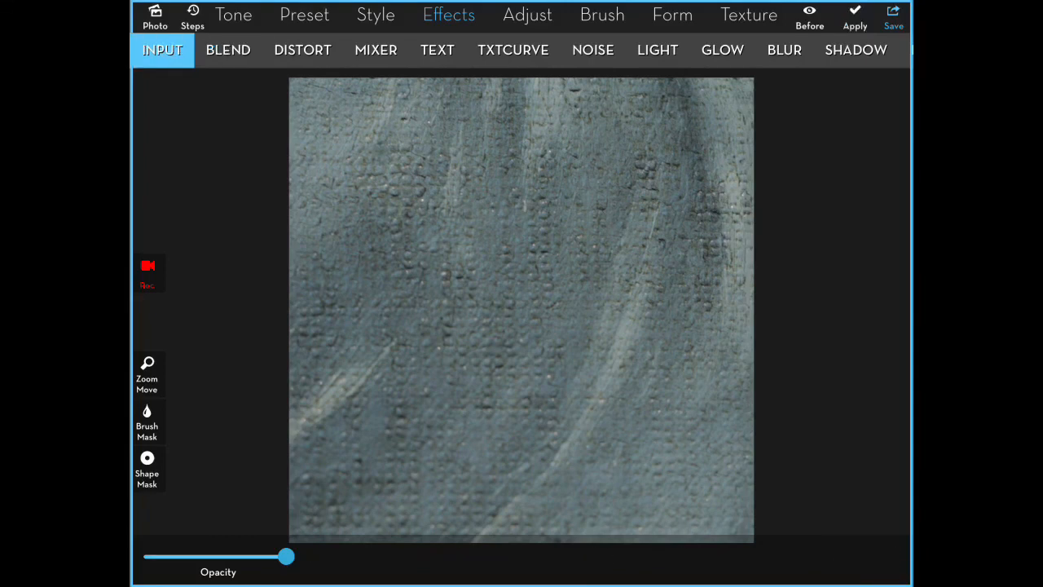
left_click(229, 49)
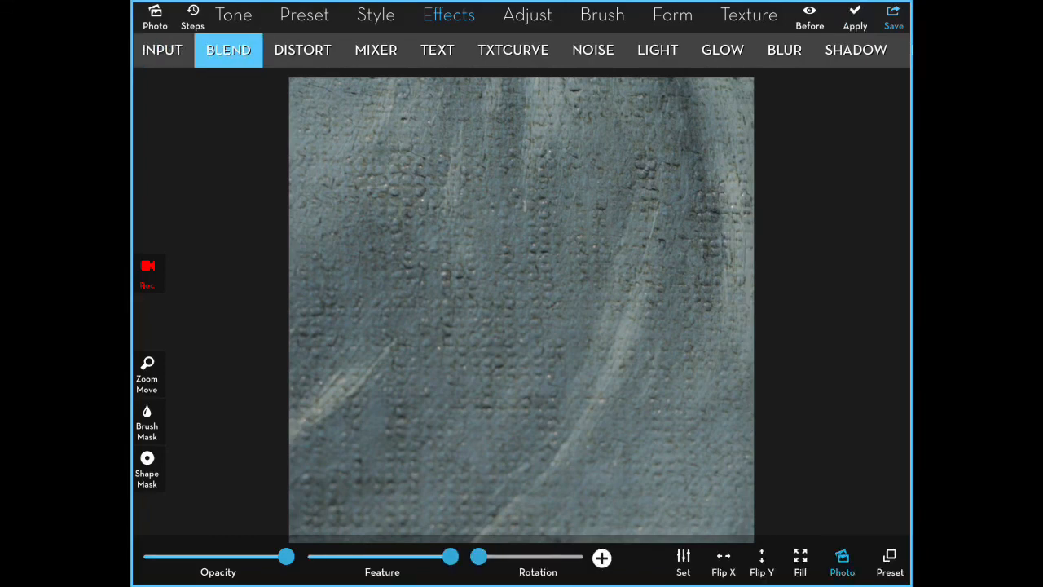
left_click(841, 563)
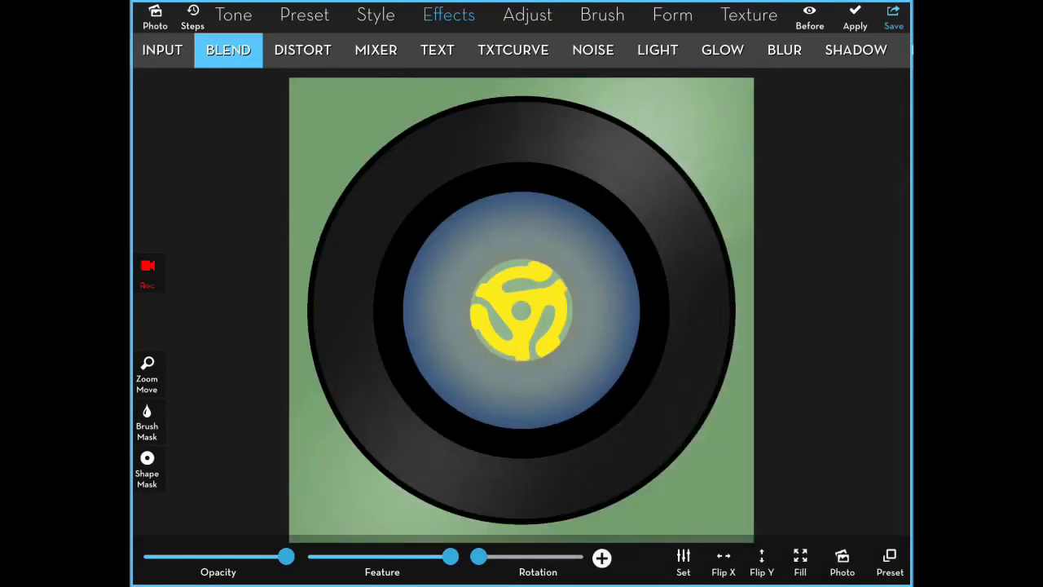
- Import the record mask in Brush Mask so grey fabric replaces the green around the disc
left_click(146, 422)
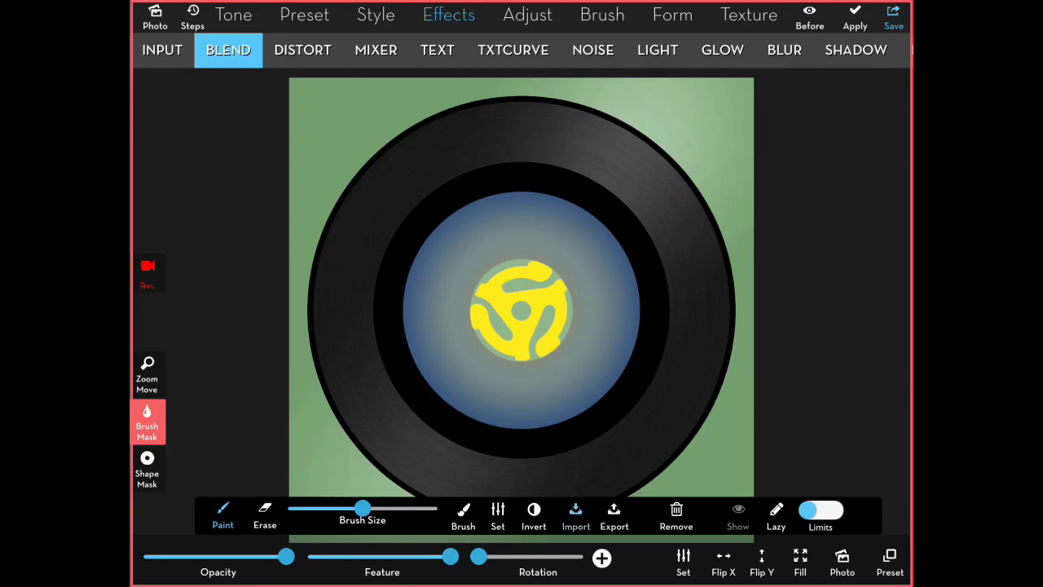
left_click(575, 515)
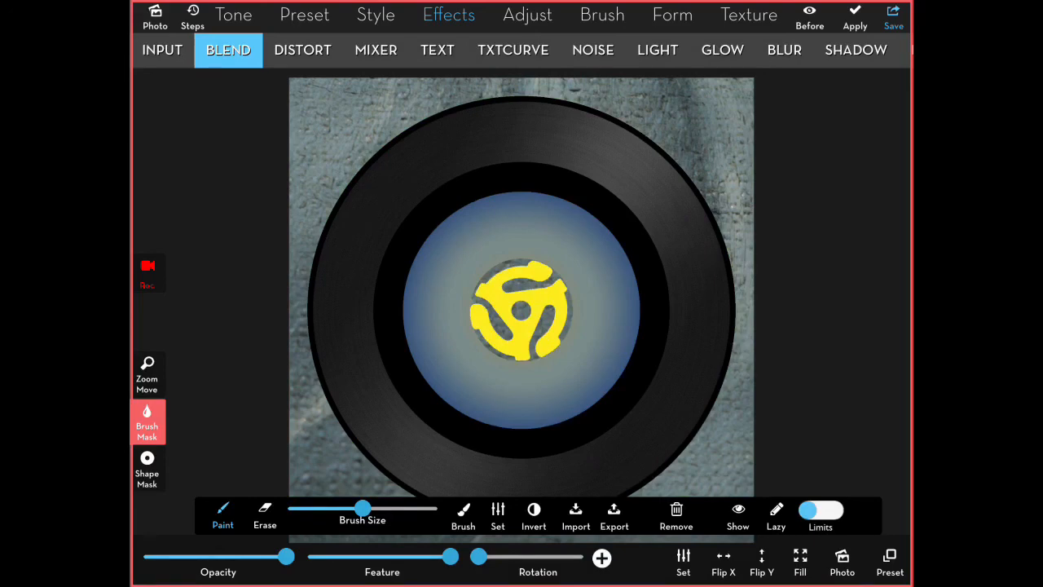
left_click(163, 49)
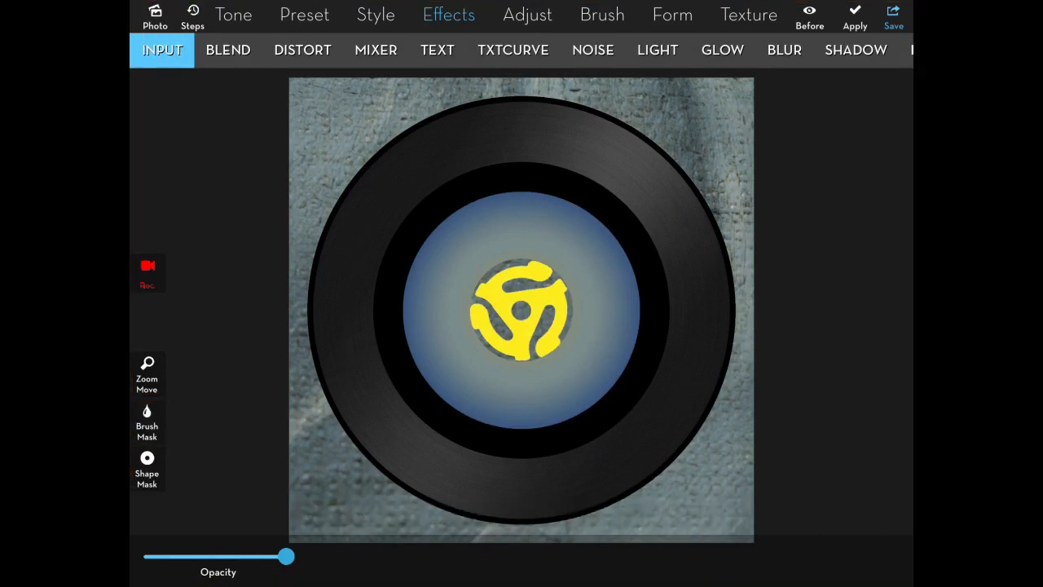
- Cast an inverted Shadow from the record picture onto the fabric at about 0.59 opacity
left_click(855, 49)
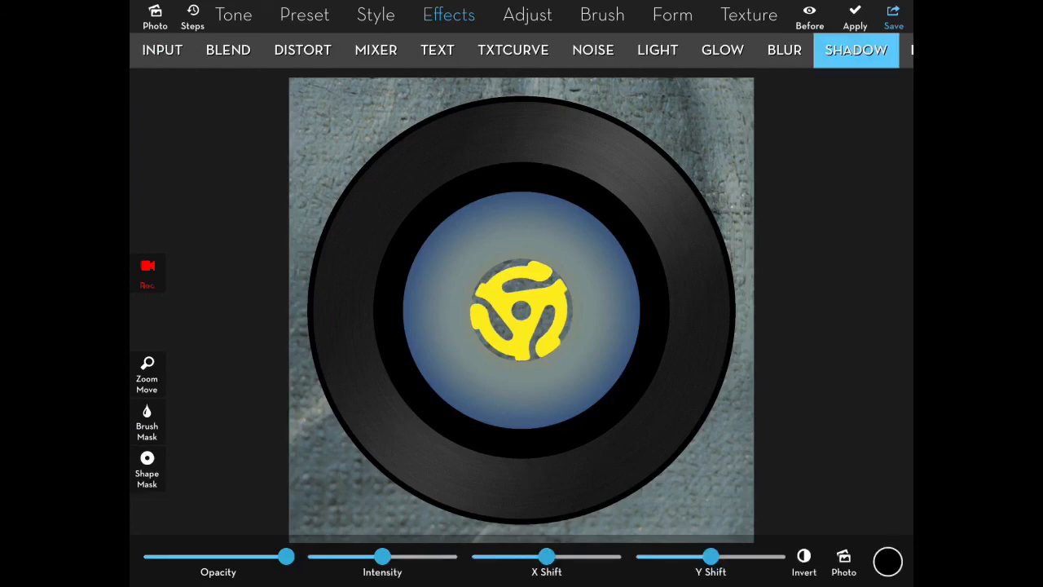
left_click(844, 562)
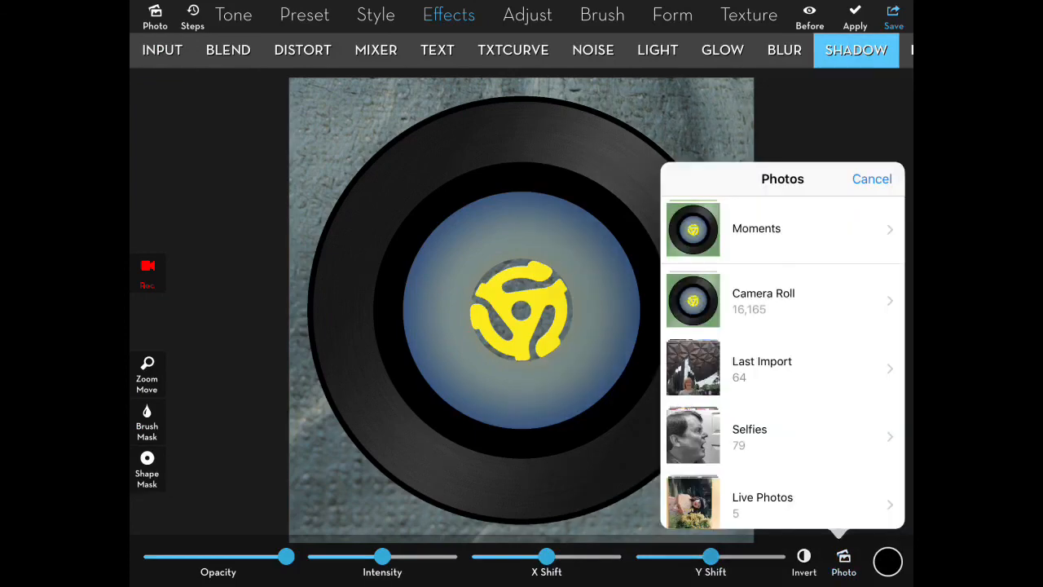
left_click(762, 300)
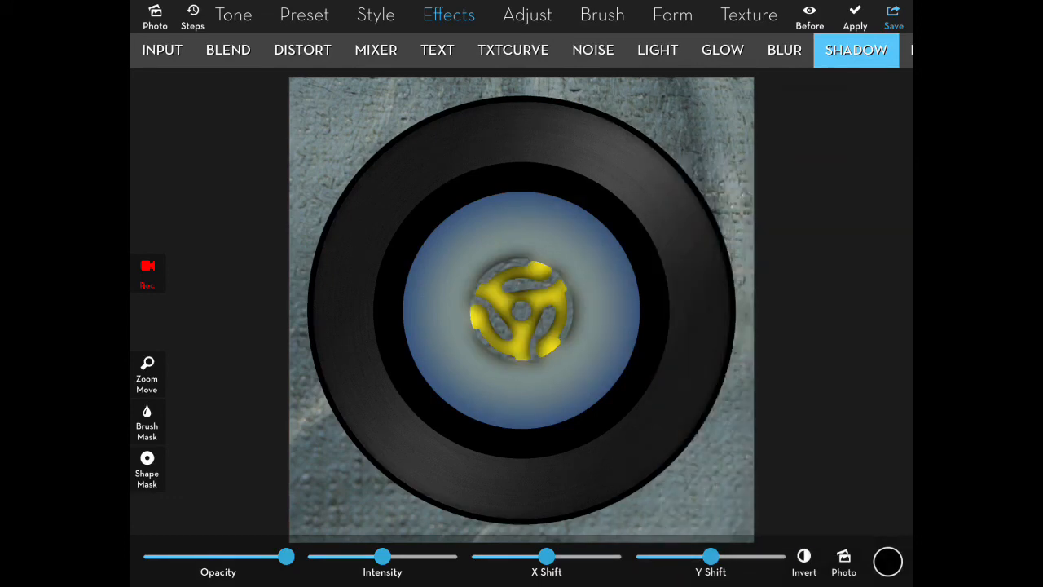
left_click(803, 557)
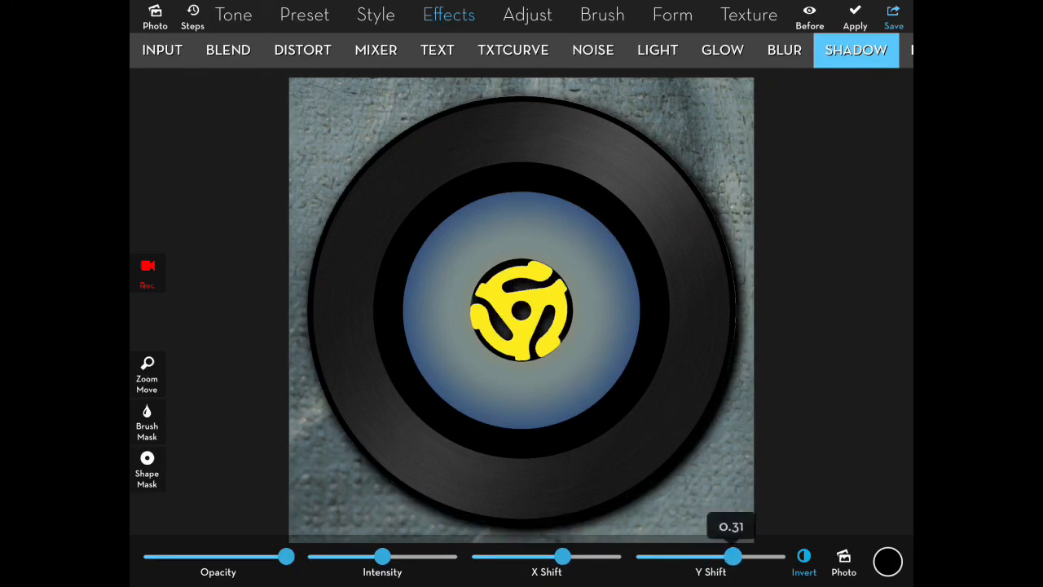
left_click_drag(286, 554, 225, 554)
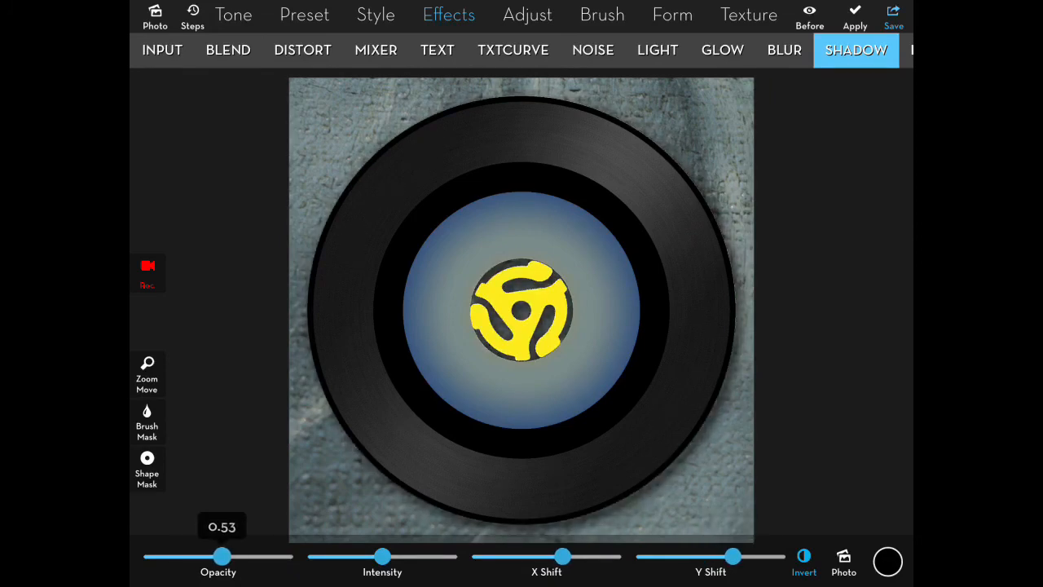
left_click_drag(223, 556, 235, 556)
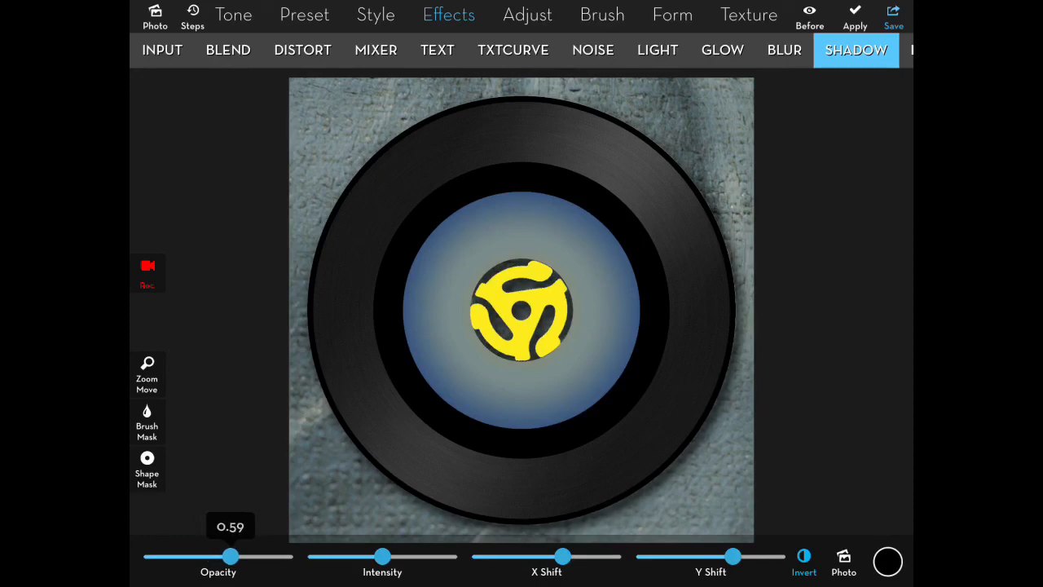